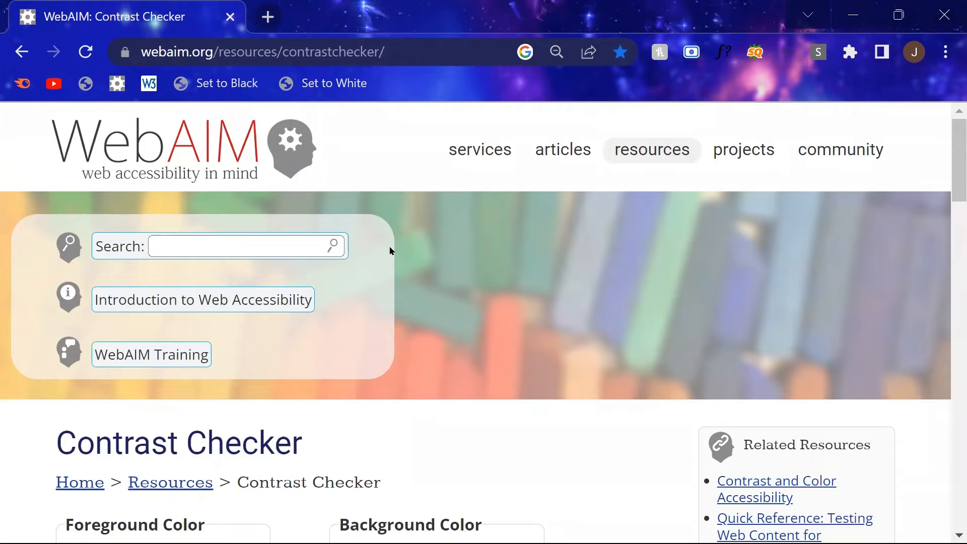
Step: Scroll through the checker page while the blue Canva flyer sits alongside
{"action": "scroll", "scroll_direction": "down", "scroll_amount": 3}
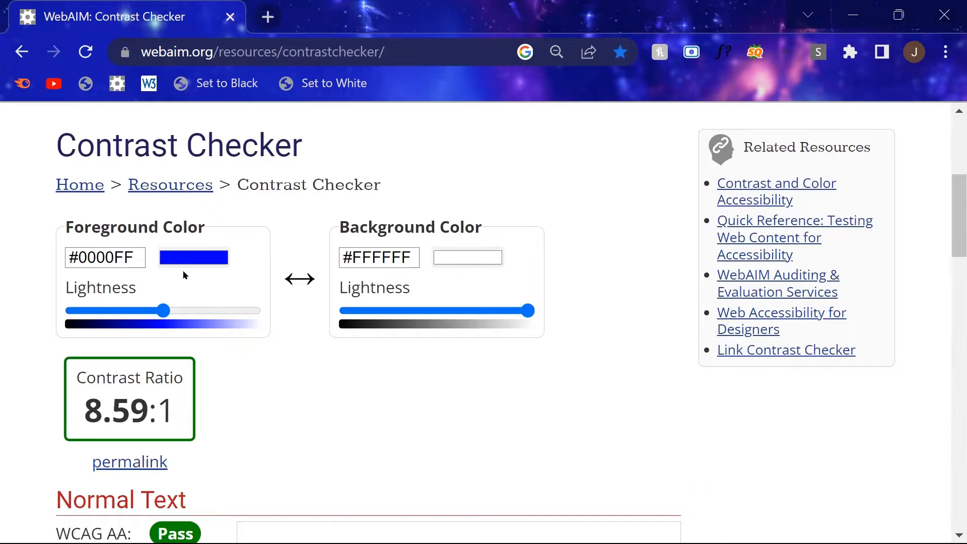
{"action": "mouse_move", "coordinate": [216, 359]}
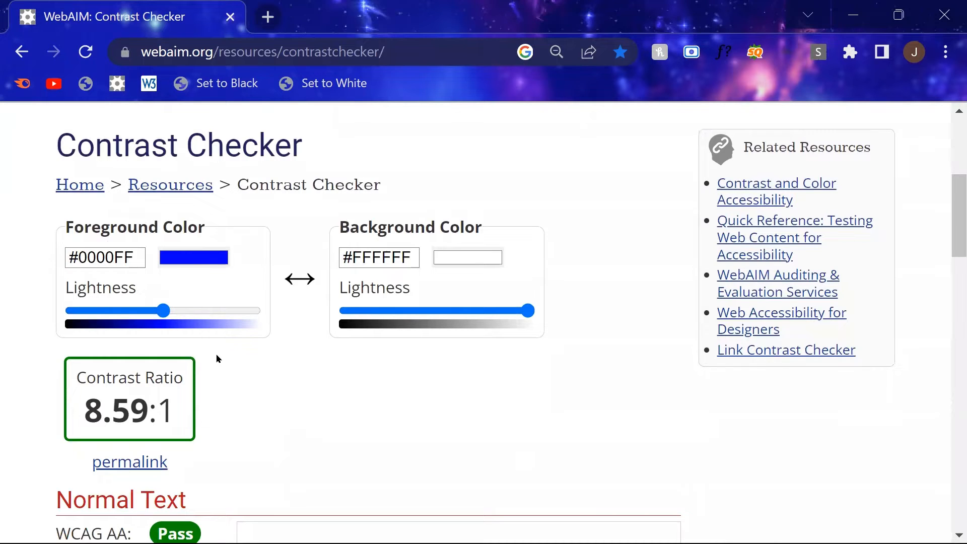
{"action": "mouse_move", "coordinate": [198, 277]}
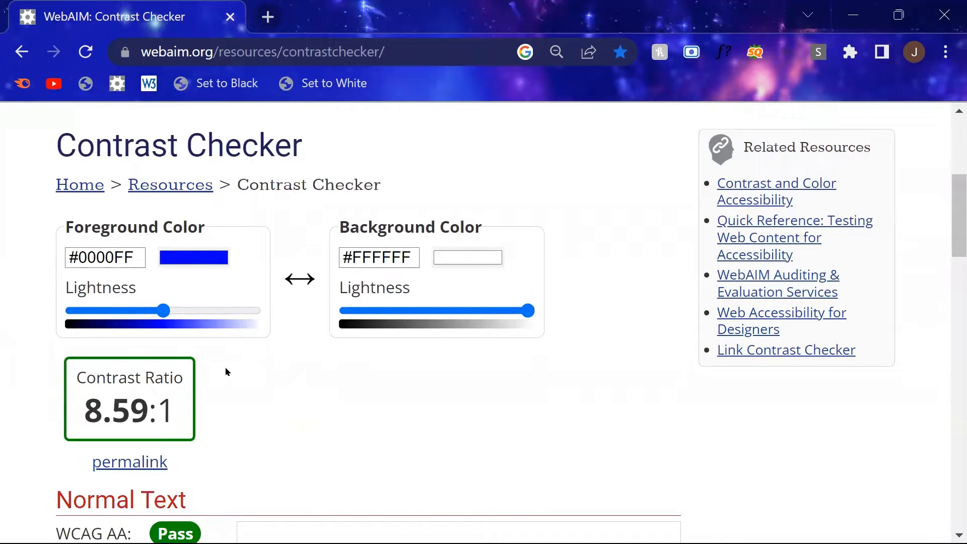
{"action": "mouse_move", "coordinate": [245, 377]}
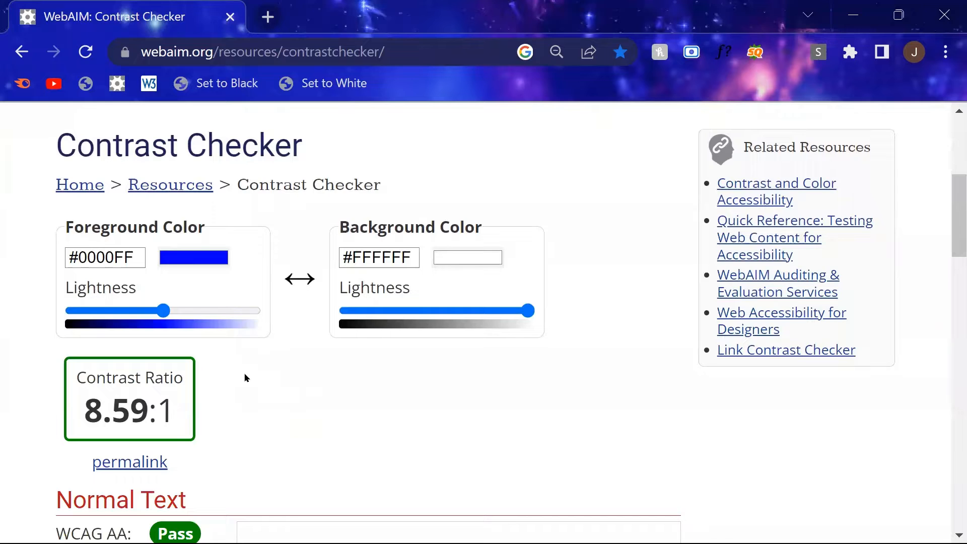
{"action": "scroll", "scroll_direction": "down", "scroll_amount": 3}
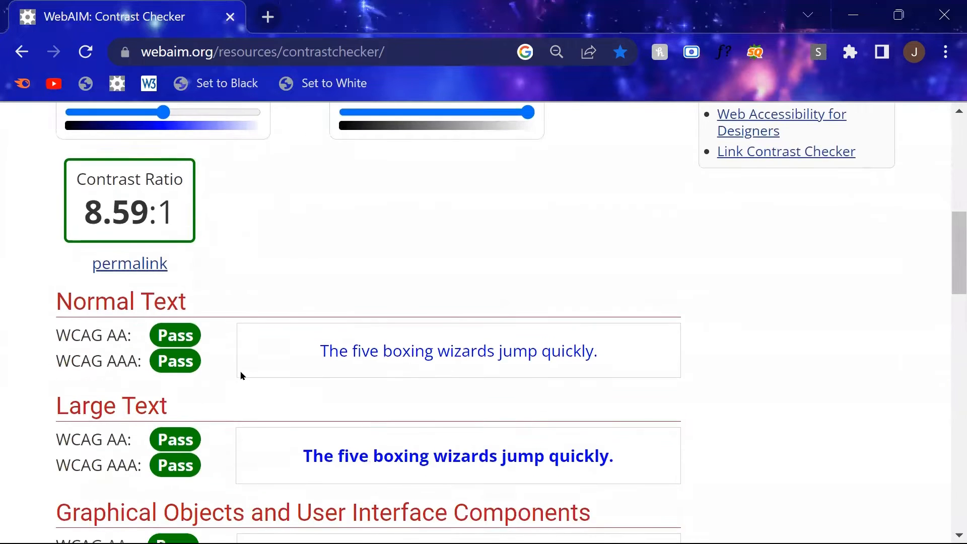
{"action": "scroll", "scroll_direction": "down", "scroll_amount": 3}
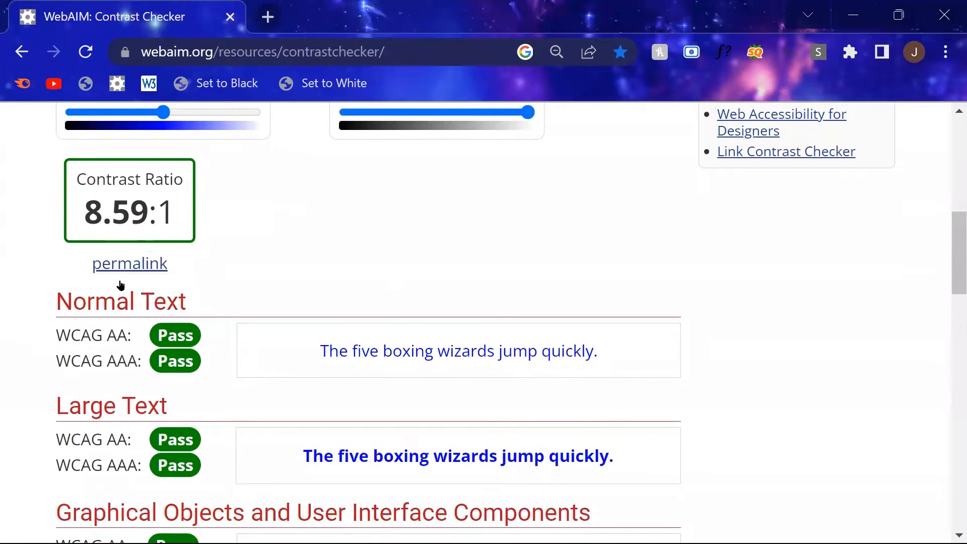
{"action": "scroll", "scroll_direction": "down", "scroll_amount": 3}
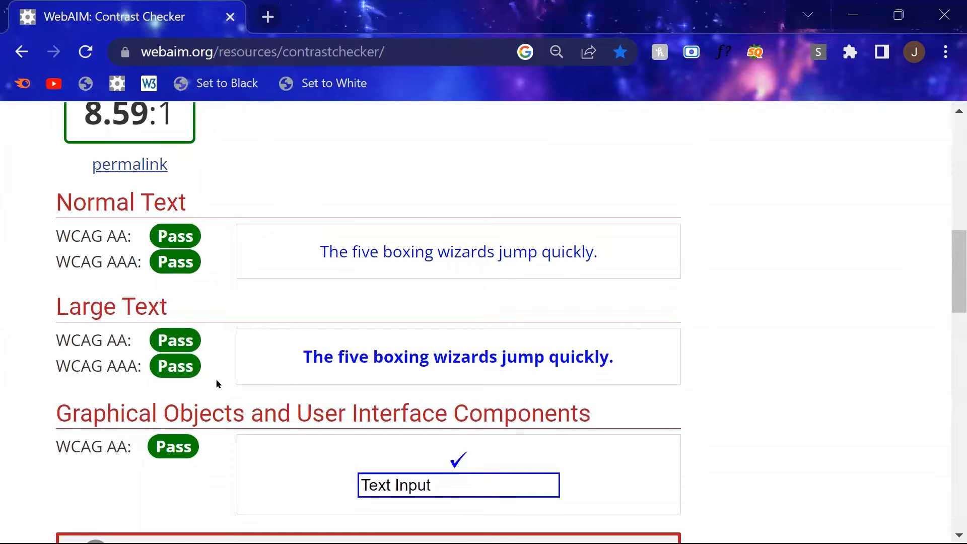
{"action": "scroll", "scroll_direction": "up", "scroll_amount": 3}
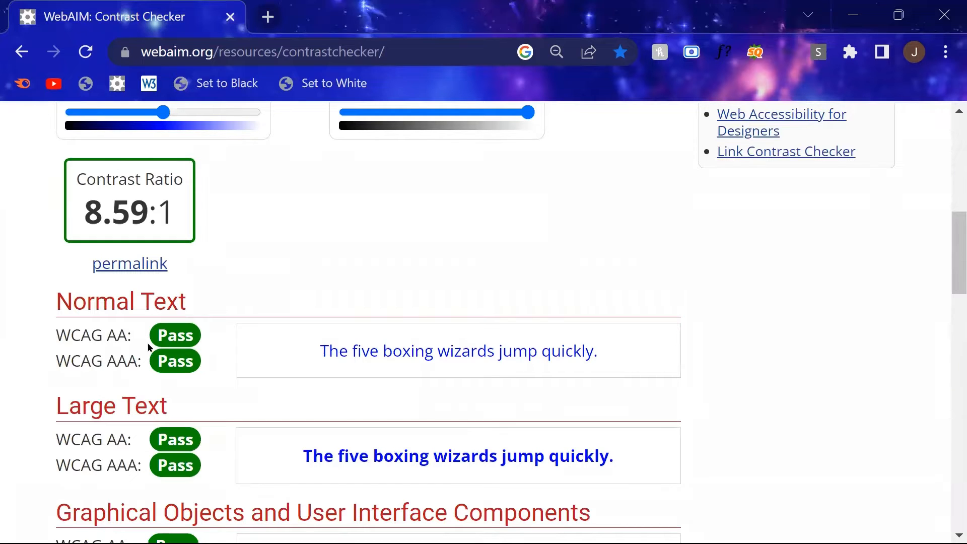
{"action": "scroll", "scroll_direction": "down", "scroll_amount": 3}
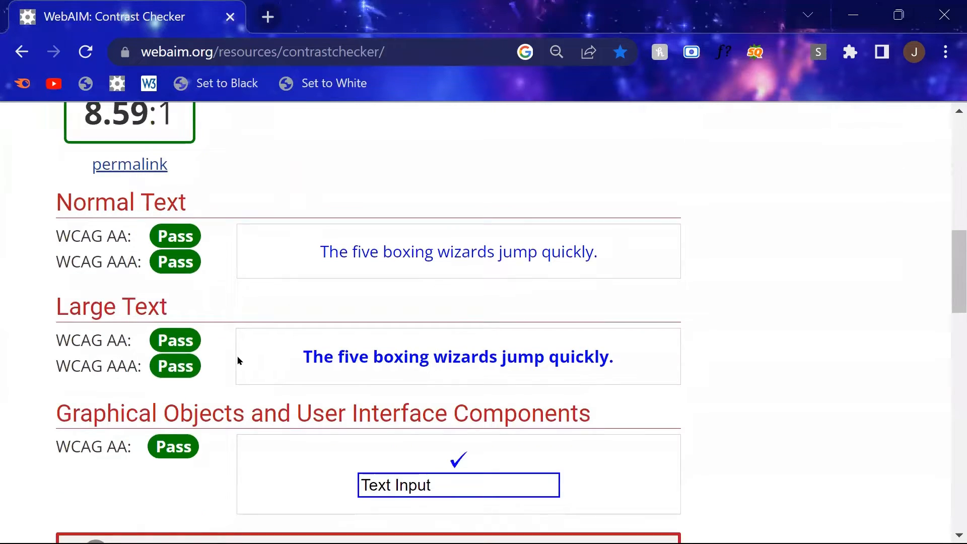
{"action": "mouse_move", "coordinate": [187, 296]}
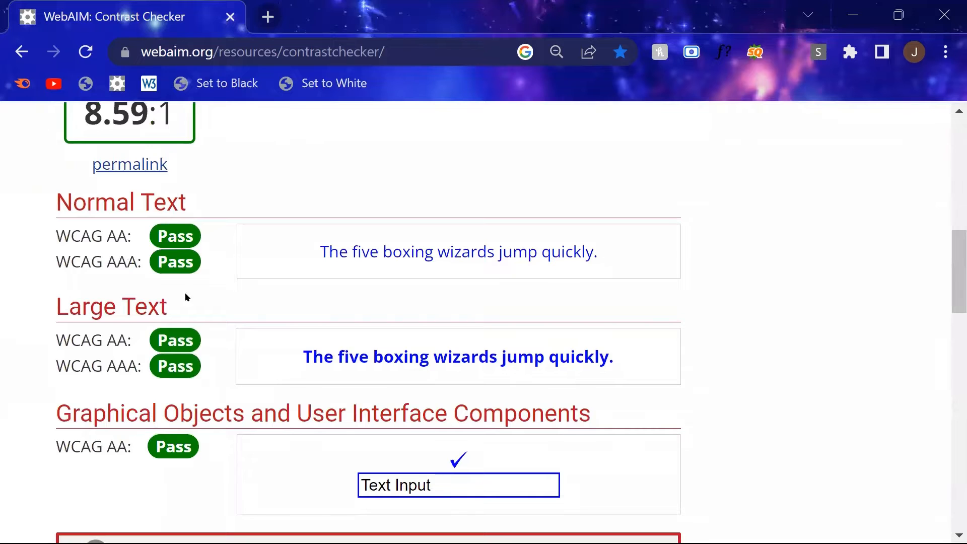
{"action": "mouse_move", "coordinate": [229, 447]}
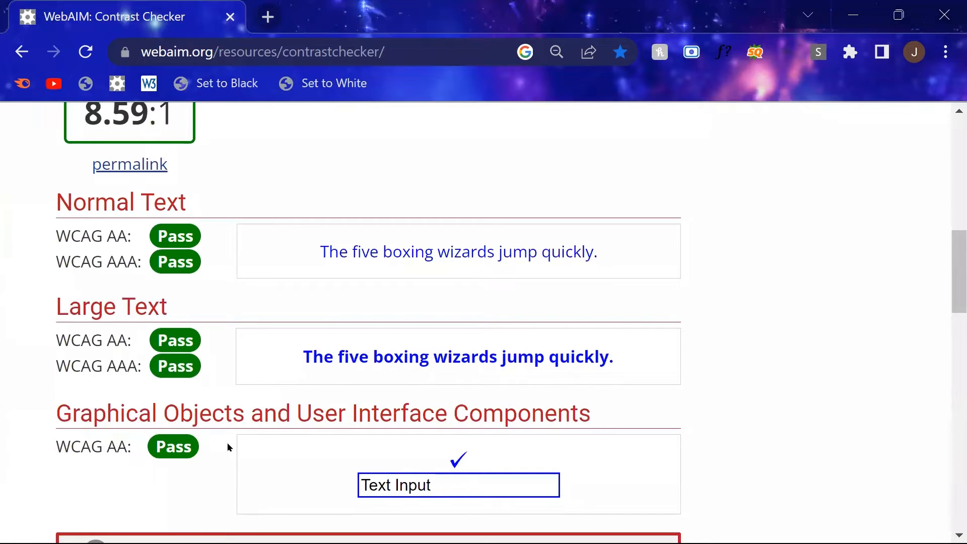
{"action": "scroll", "scroll_direction": "down", "scroll_amount": 3}
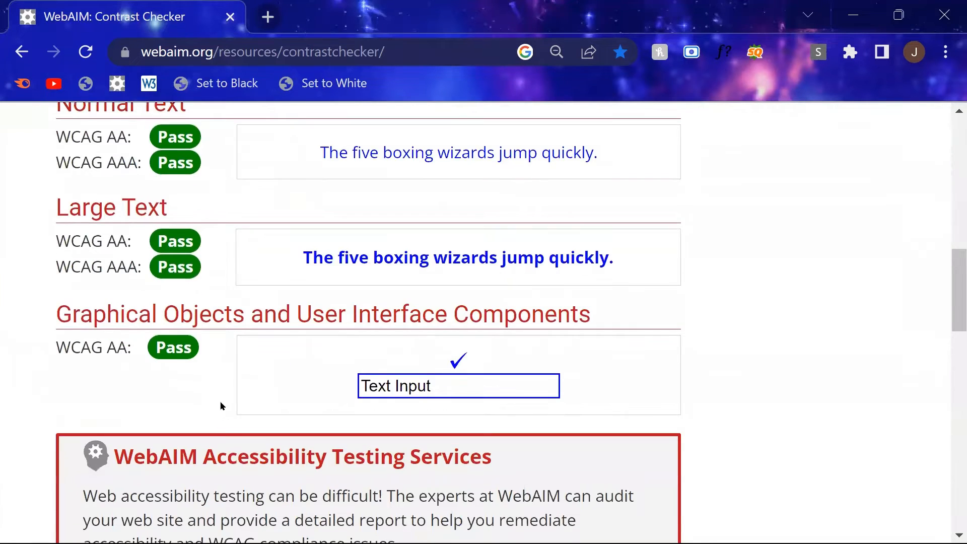
{"action": "scroll", "scroll_direction": "down", "scroll_amount": 3}
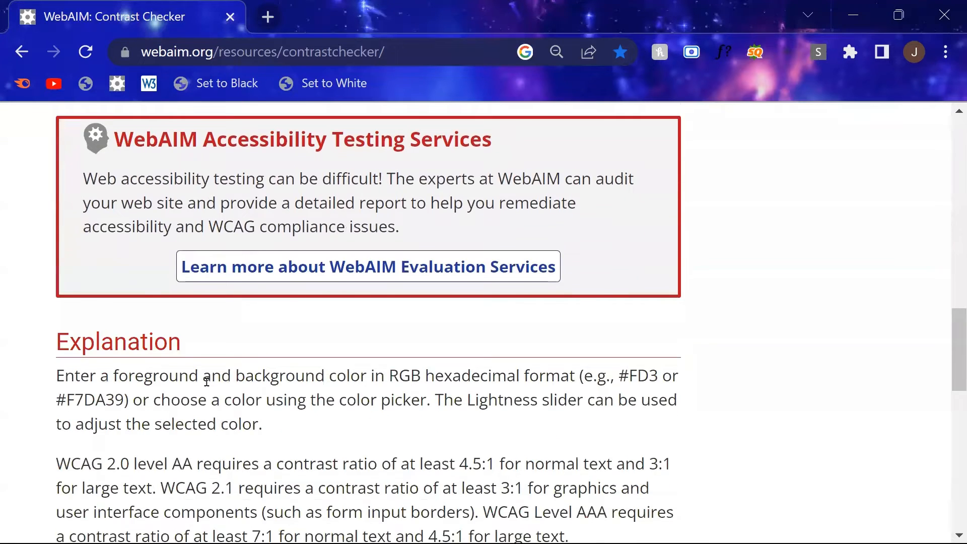
{"action": "scroll", "scroll_direction": "down", "scroll_amount": 3}
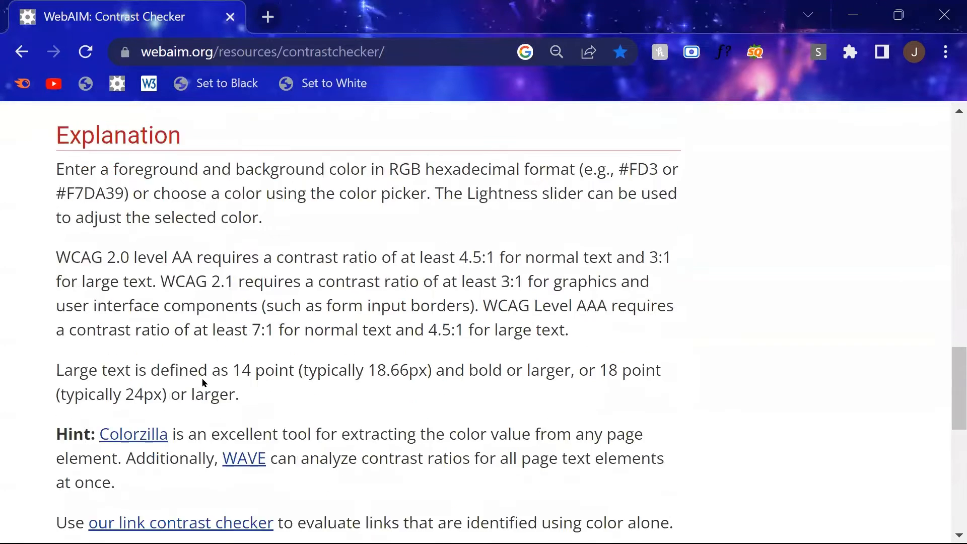
{"action": "scroll", "scroll_direction": "down", "scroll_amount": 3}
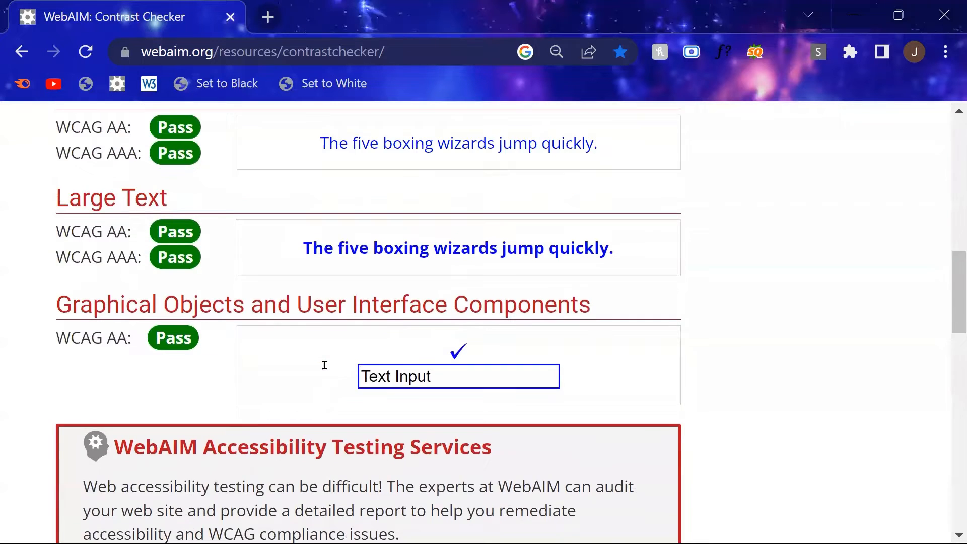
{"action": "scroll", "scroll_direction": "up", "scroll_amount": 3}
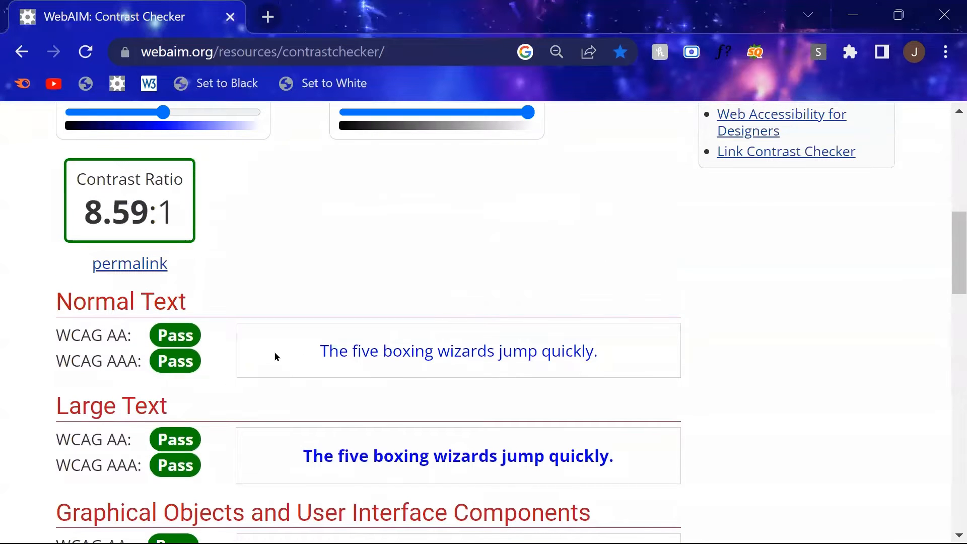
{"action": "mouse_move", "coordinate": [269, 356]}
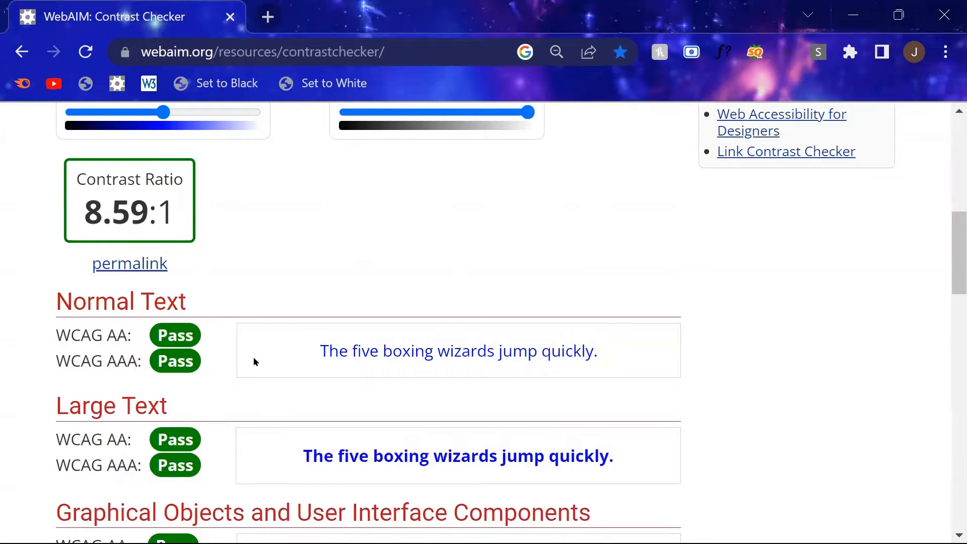
{"action": "scroll", "scroll_direction": "up", "scroll_amount": 3}
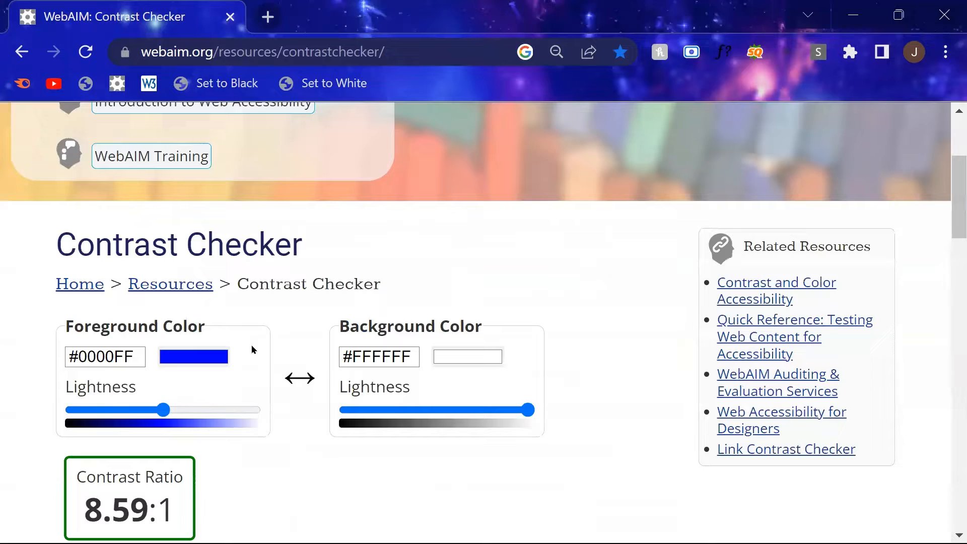
{"action": "scroll", "scroll_direction": "down", "scroll_amount": 3}
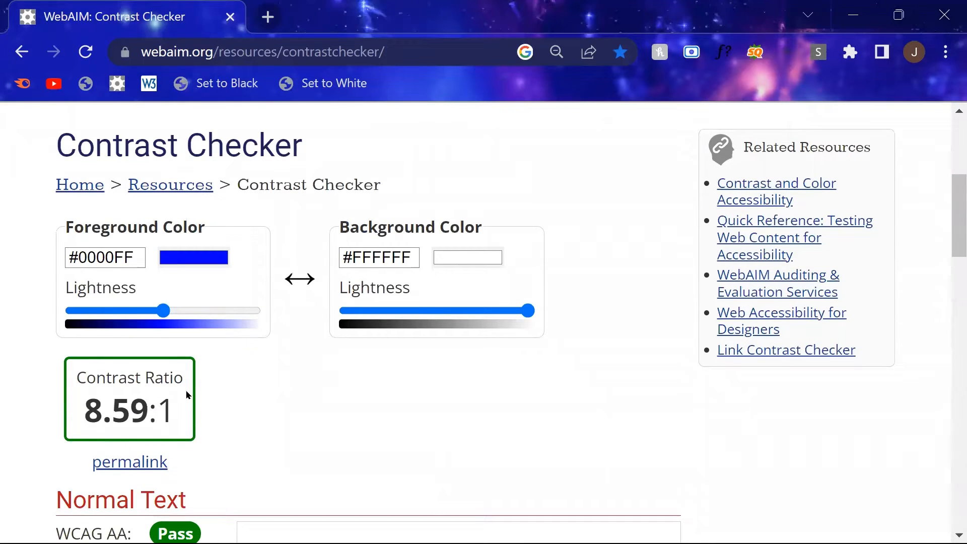
{"action": "mouse_move", "coordinate": [190, 390]}
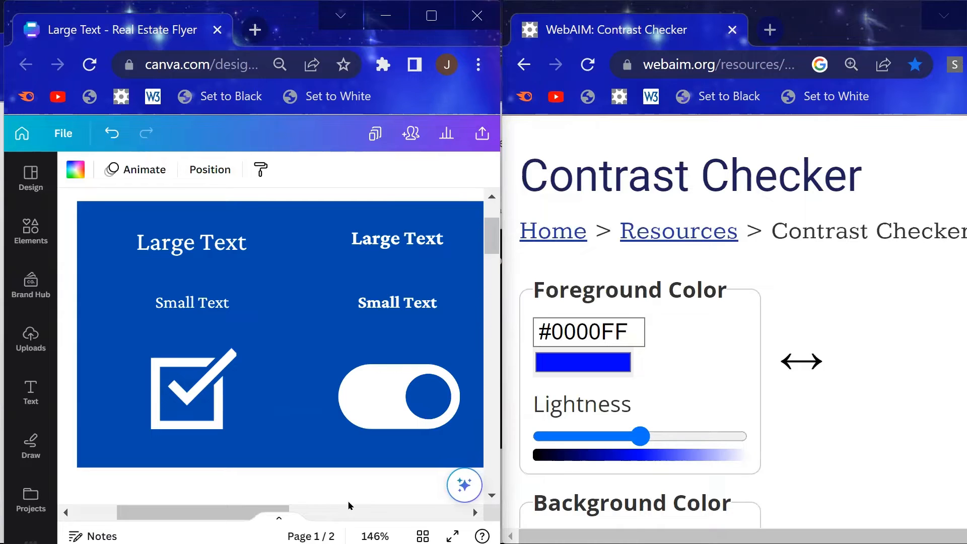
{"action": "mouse_move", "coordinate": [369, 502]}
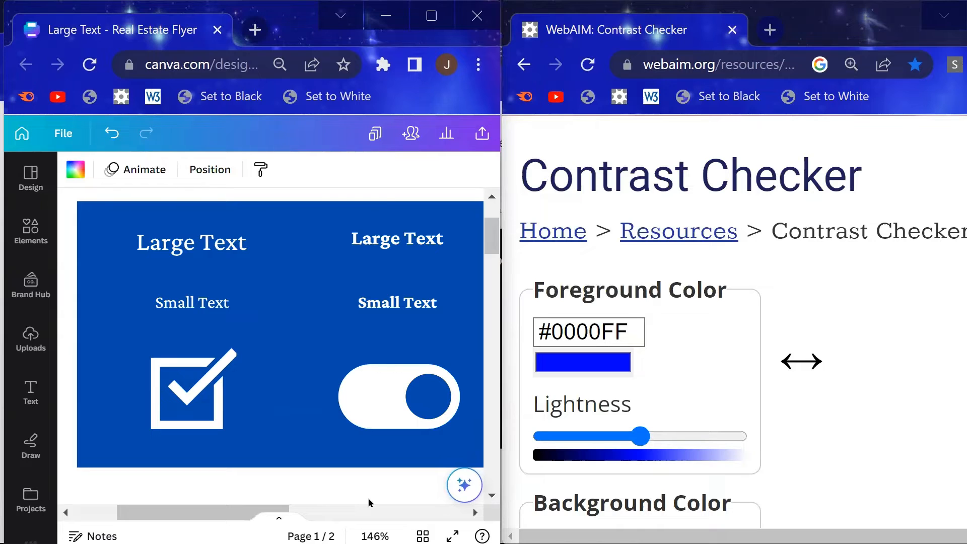
{"action": "mouse_move", "coordinate": [513, 503]}
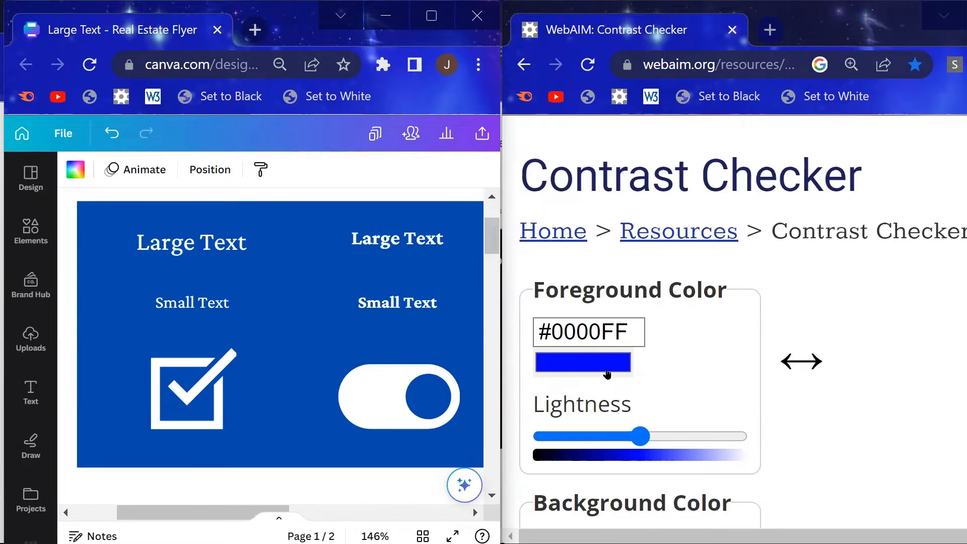
Step: Set the foreground color to white #FFFFFF via the color picker
{"action": "left_click", "coordinate": [582, 362]}
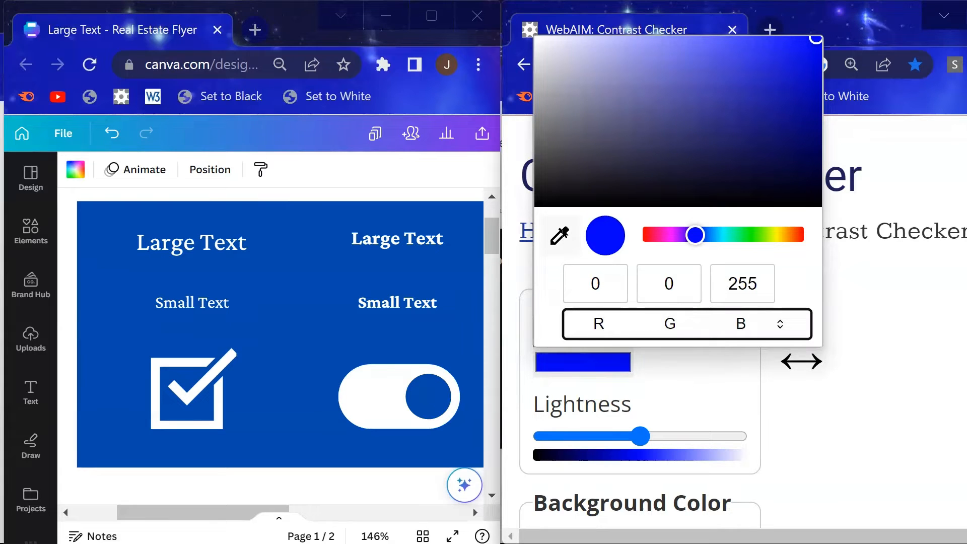
{"action": "left_click", "coordinate": [559, 235]}
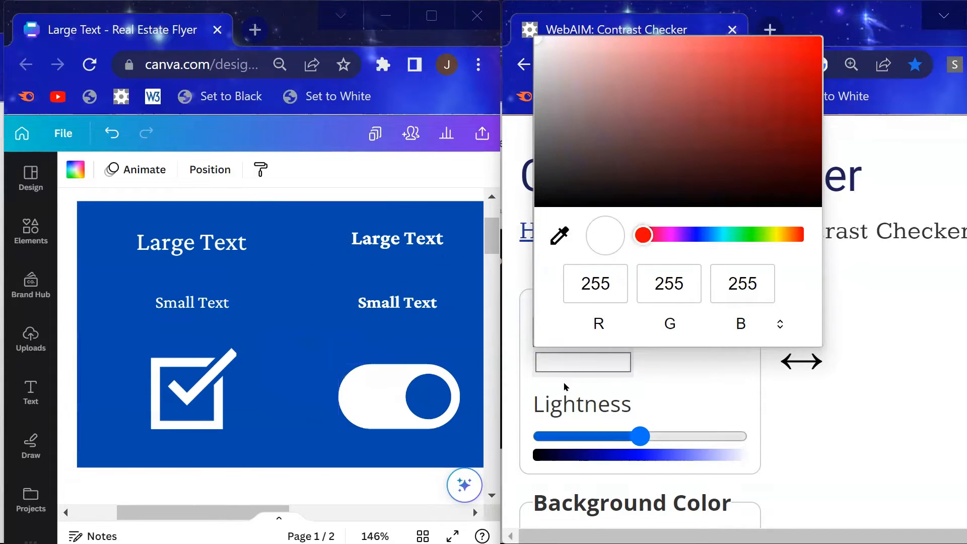
{"action": "mouse_move", "coordinate": [735, 400]}
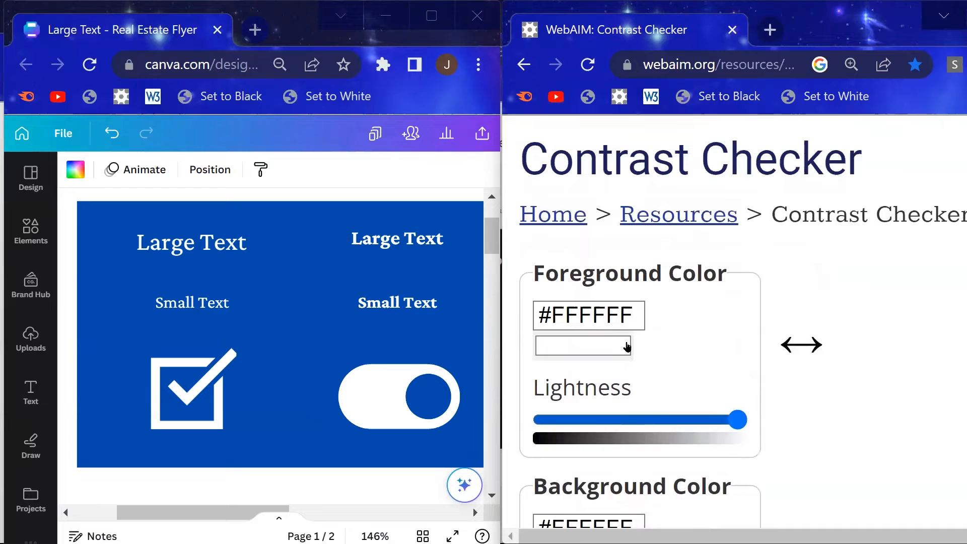
{"action": "scroll", "scroll_direction": "down", "scroll_amount": 3}
{"action": "type", "text": "#004AAD"}
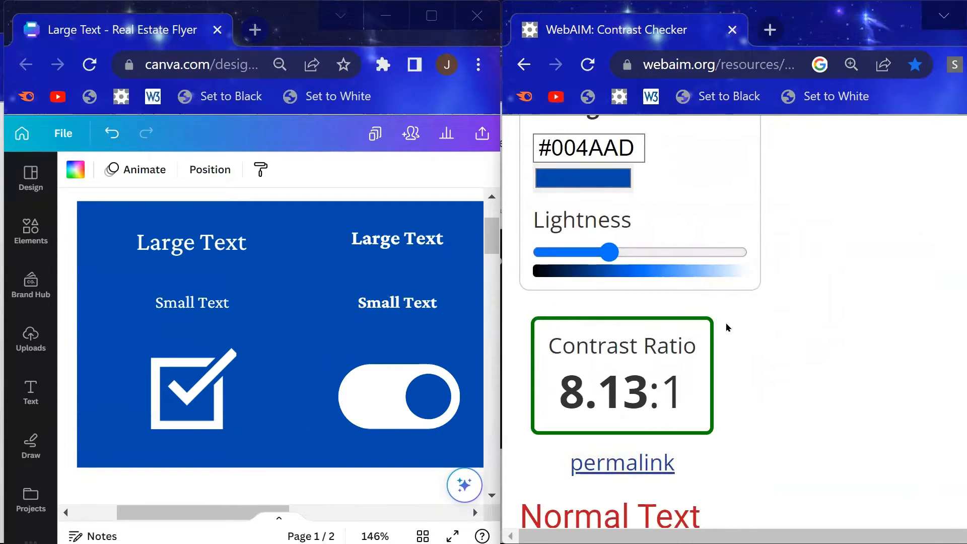
{"action": "scroll", "scroll_direction": "down", "scroll_amount": 3}
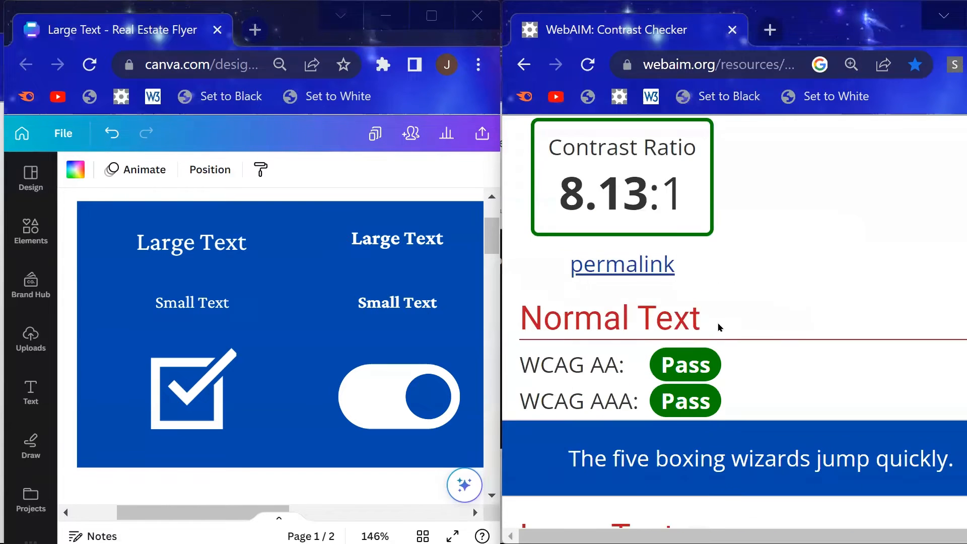
{"action": "scroll", "scroll_direction": "down", "scroll_amount": 3}
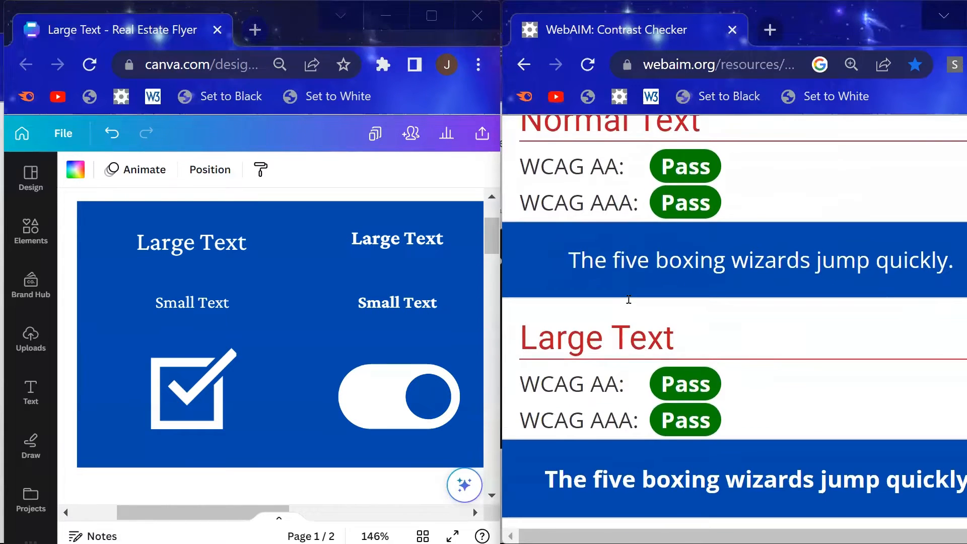
{"action": "scroll", "scroll_direction": "down", "scroll_amount": 3}
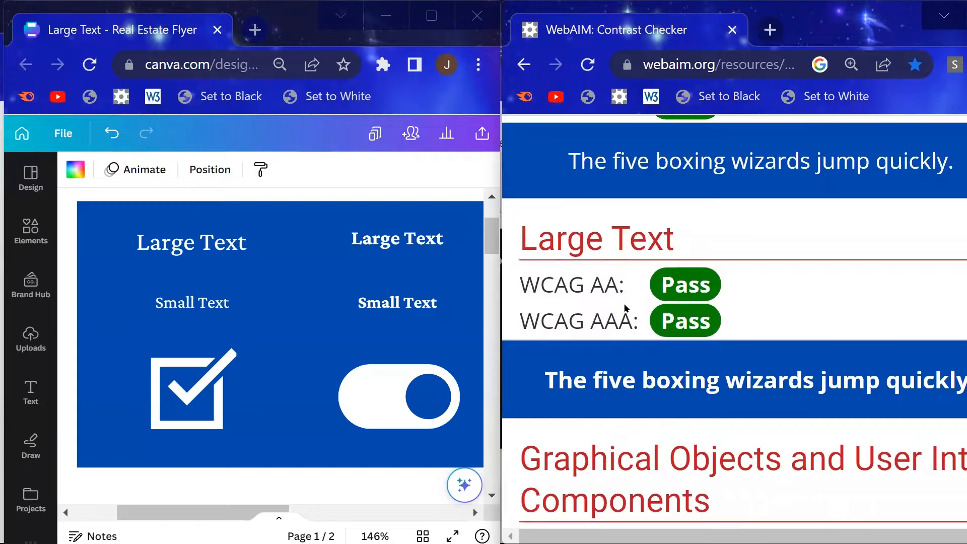
{"action": "scroll", "scroll_direction": "down", "scroll_amount": 3}
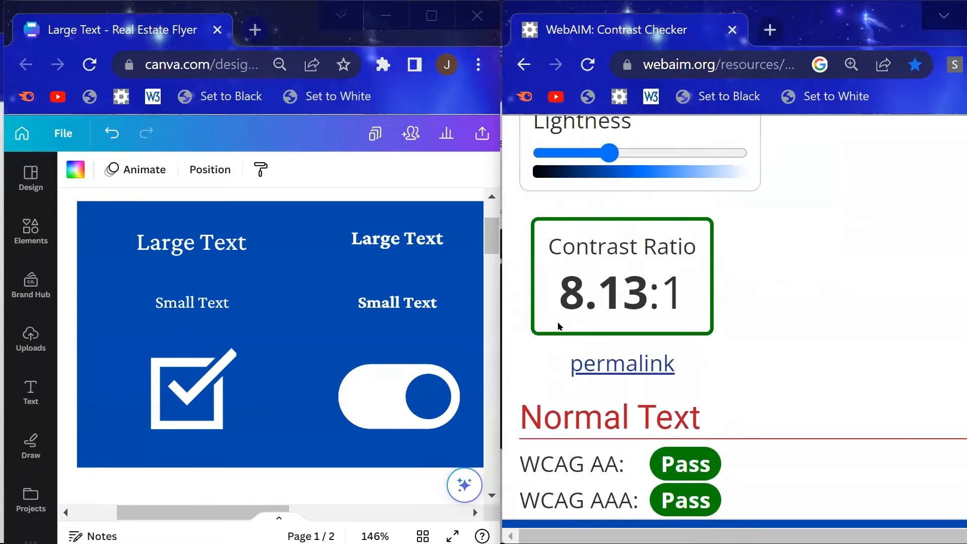
Step: Switch the Canva design to white on black and check the pair at 21:1, passing AA and AAA
{"action": "left_click", "coordinate": [397, 302]}
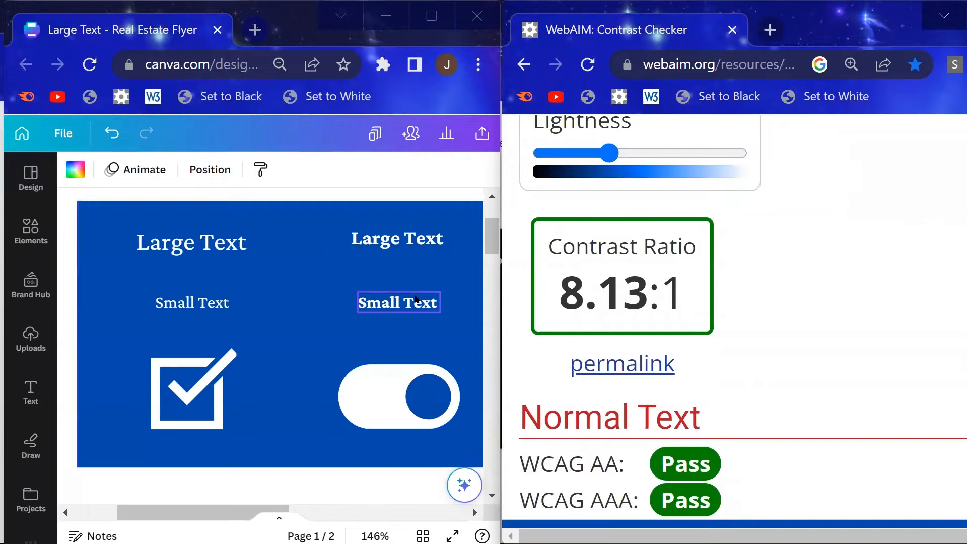
{"action": "left_click", "coordinate": [229, 96]}
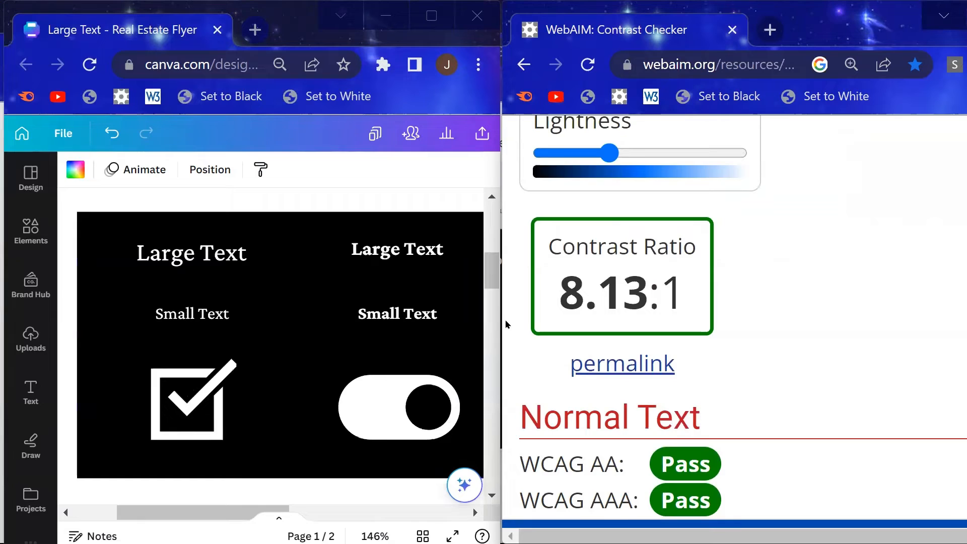
{"action": "mouse_move", "coordinate": [500, 322]}
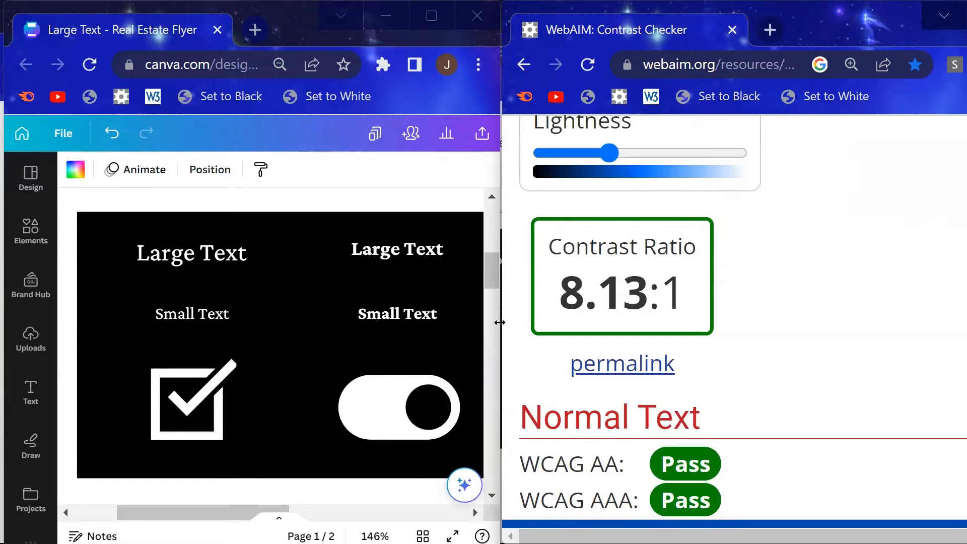
{"action": "scroll", "scroll_direction": "up", "scroll_amount": 3}
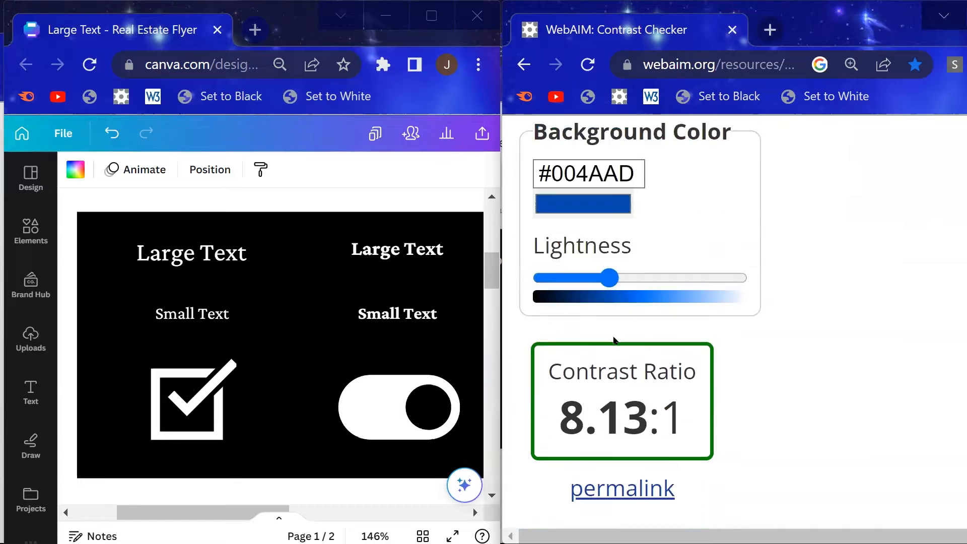
{"action": "scroll", "scroll_direction": "up", "scroll_amount": 3}
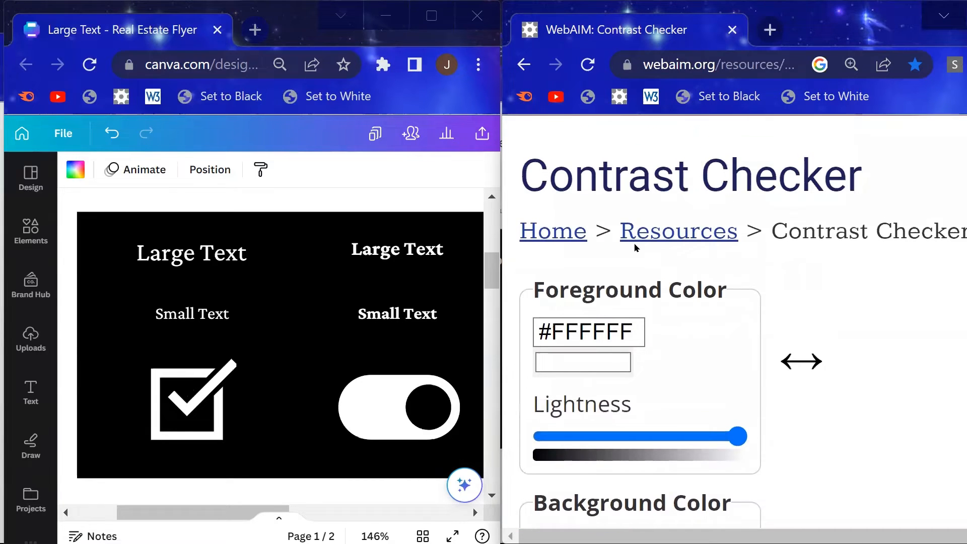
{"action": "scroll", "scroll_direction": "down", "scroll_amount": 3}
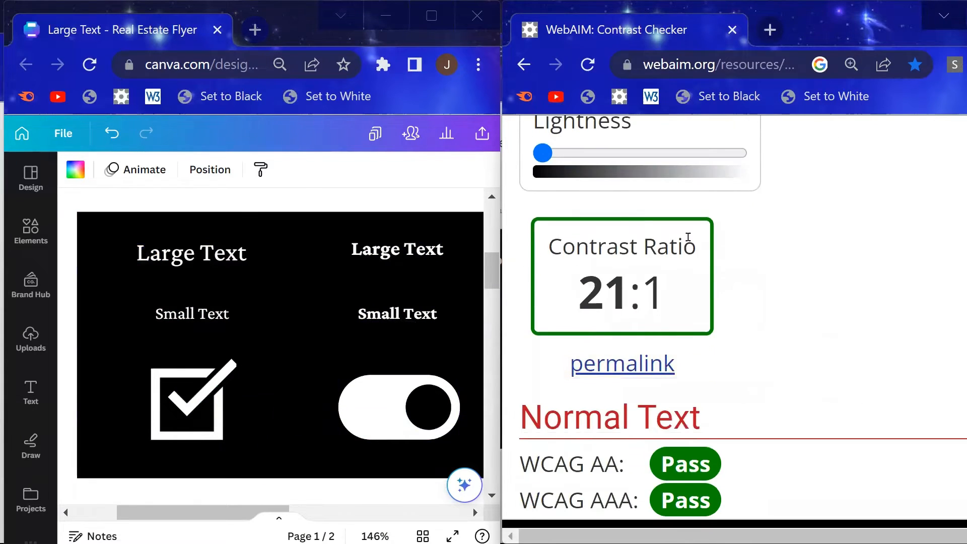
{"action": "scroll", "scroll_direction": "down", "scroll_amount": 3}
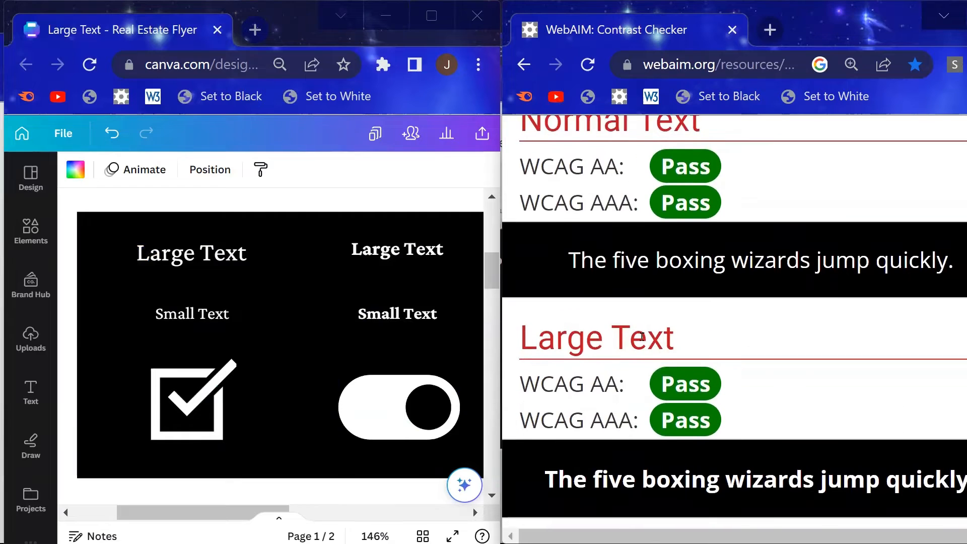
{"action": "scroll", "scroll_direction": "down", "scroll_amount": 3}
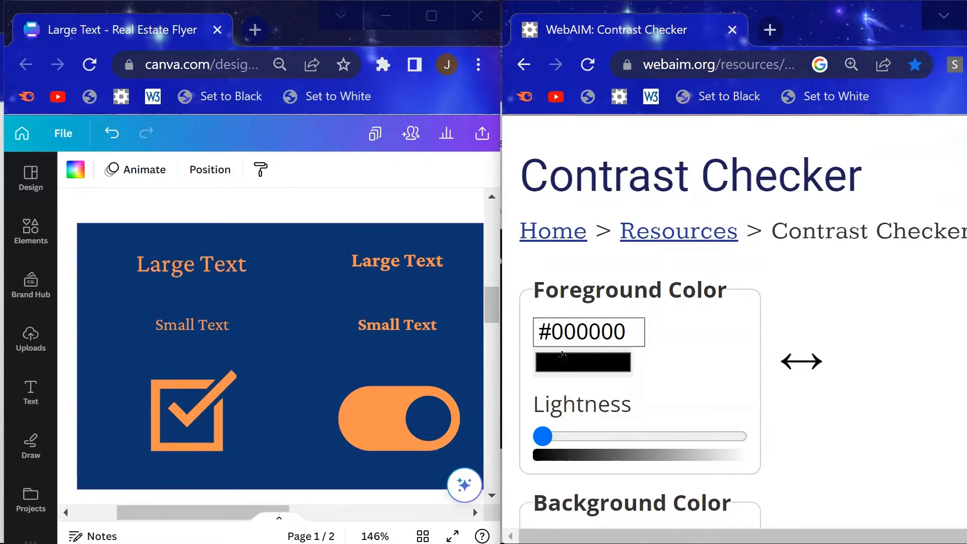
Step: Check orange #FF914D on navy #0B366F at 5.31:1, failing AAA for normal text only
{"action": "scroll", "scroll_direction": "down", "scroll_amount": 3}
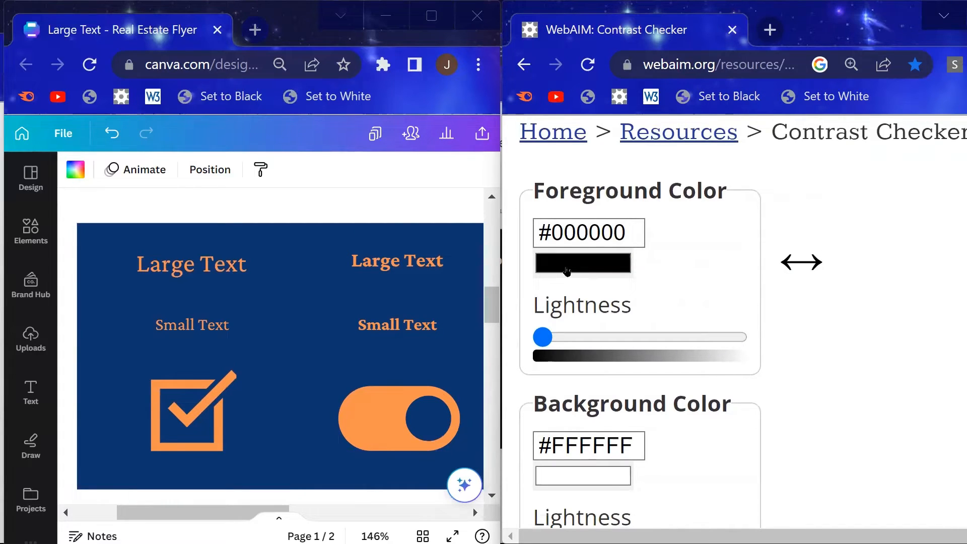
{"action": "left_click", "coordinate": [582, 263]}
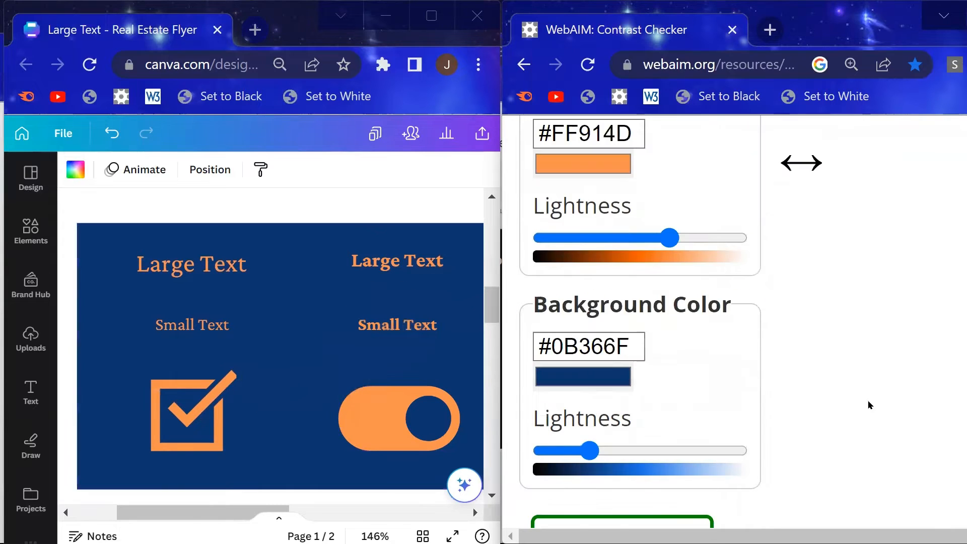
{"action": "scroll", "scroll_direction": "down", "scroll_amount": 3}
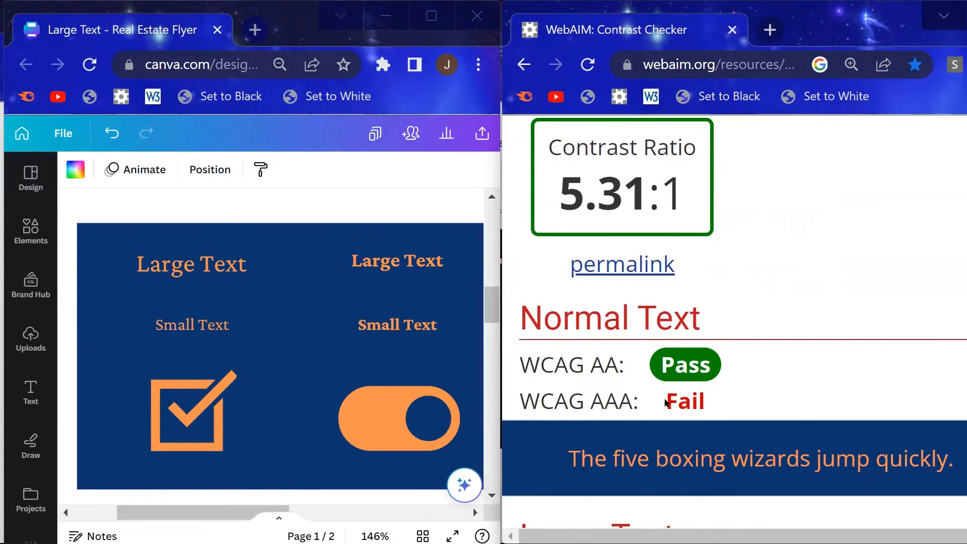
{"action": "scroll", "scroll_direction": "down", "scroll_amount": 3}
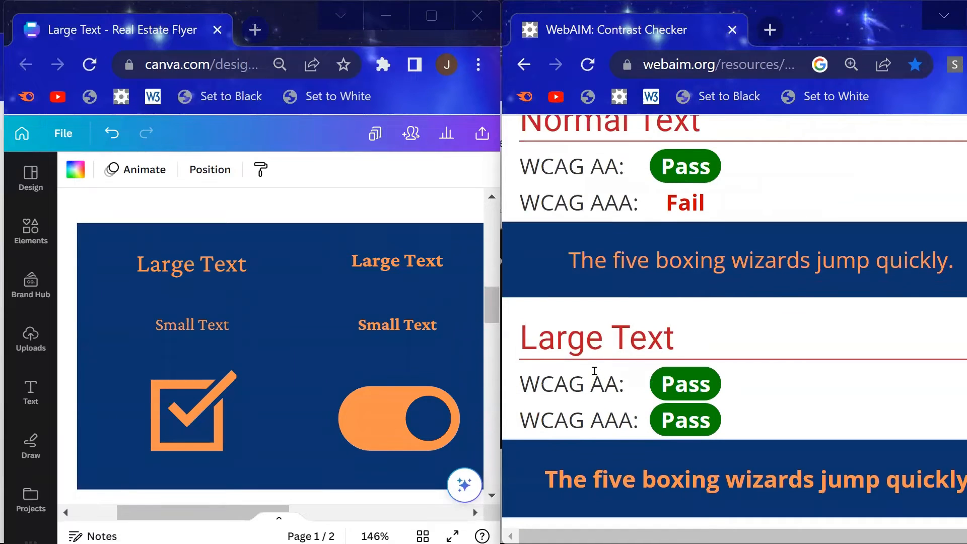
{"action": "mouse_move", "coordinate": [656, 398]}
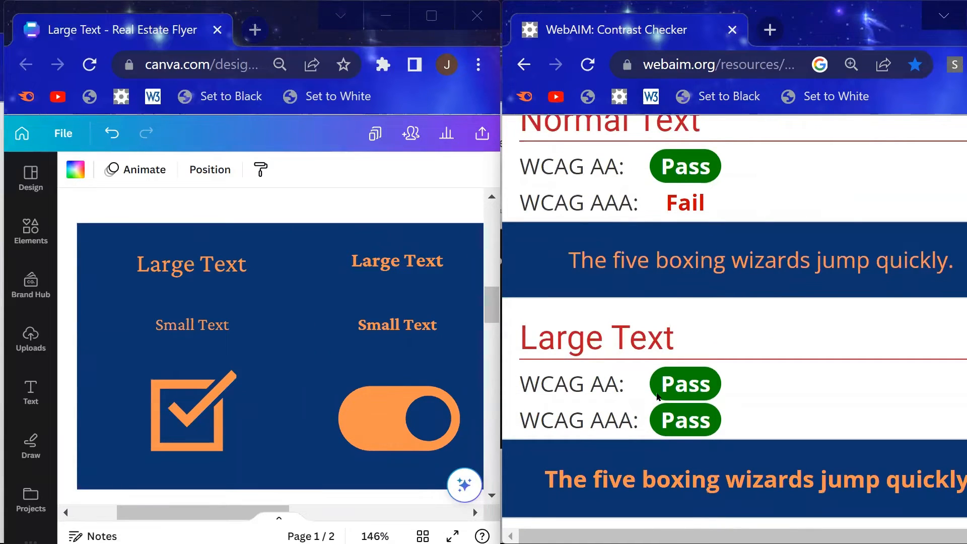
{"action": "scroll", "scroll_direction": "down", "scroll_amount": 3}
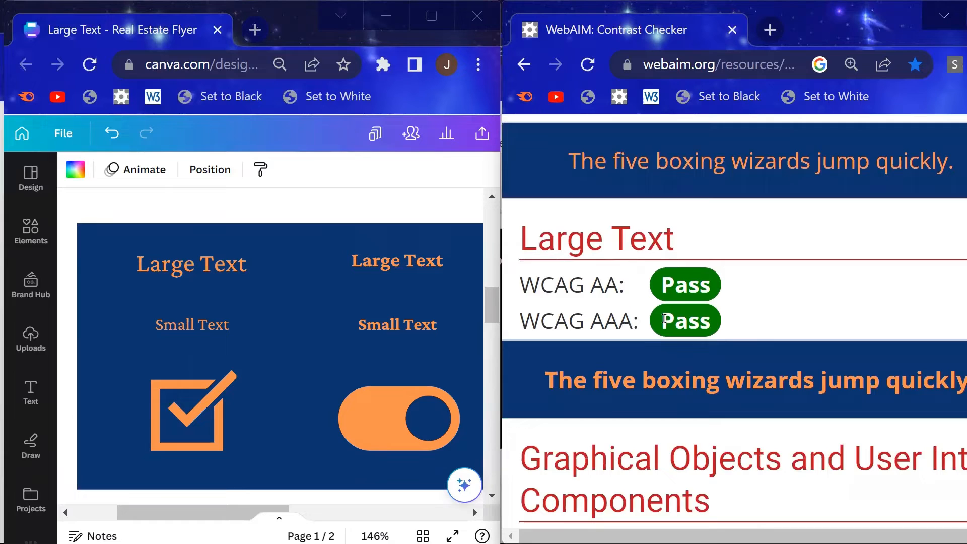
{"action": "scroll", "scroll_direction": "down", "scroll_amount": 3}
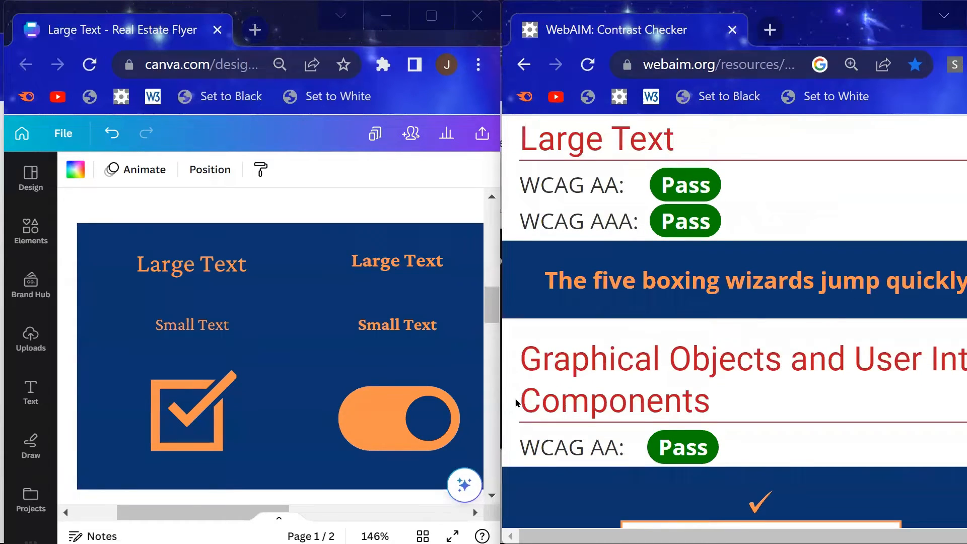
Step: Select the bold Large Text and the navy background shape in the Canva design
{"action": "left_click", "coordinate": [397, 260]}
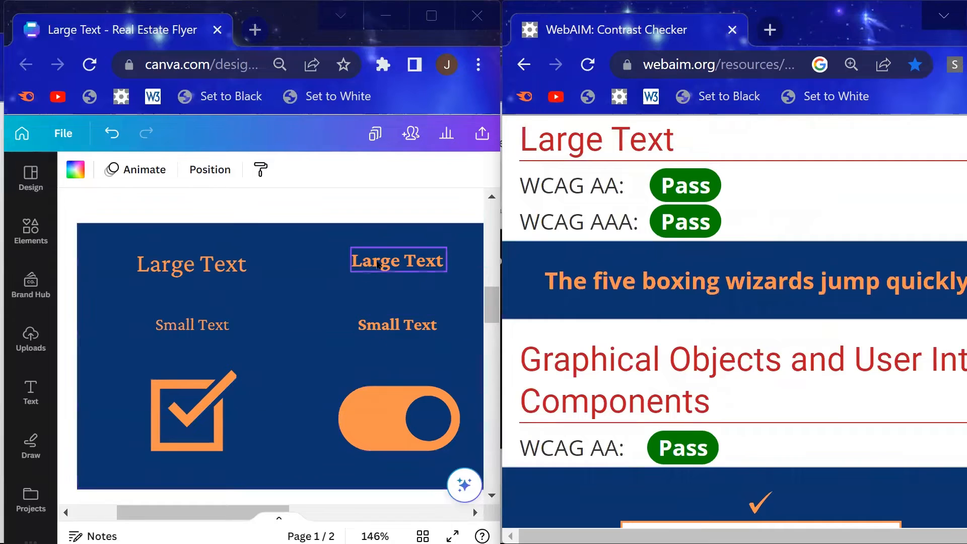
{"action": "left_click", "coordinate": [397, 325]}
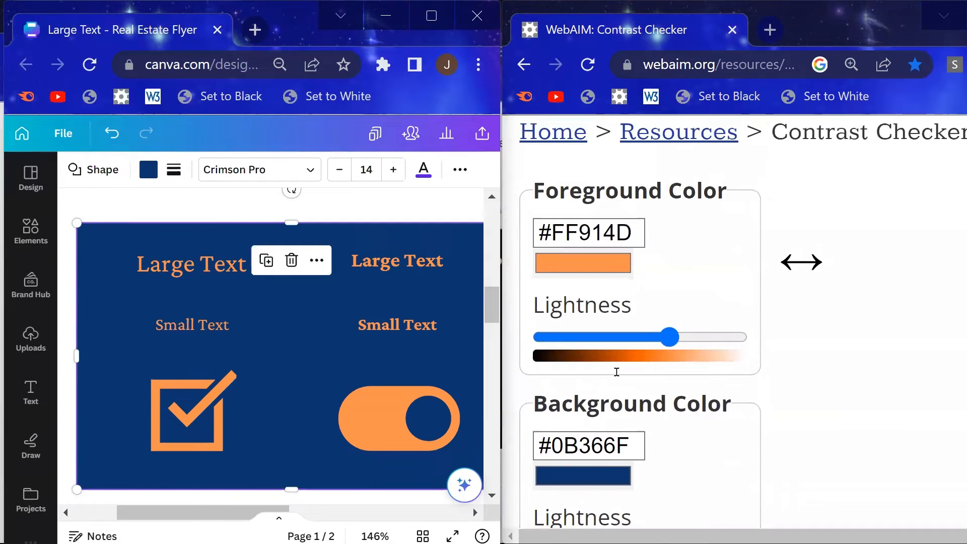
{"action": "scroll", "scroll_direction": "down", "scroll_amount": 3}
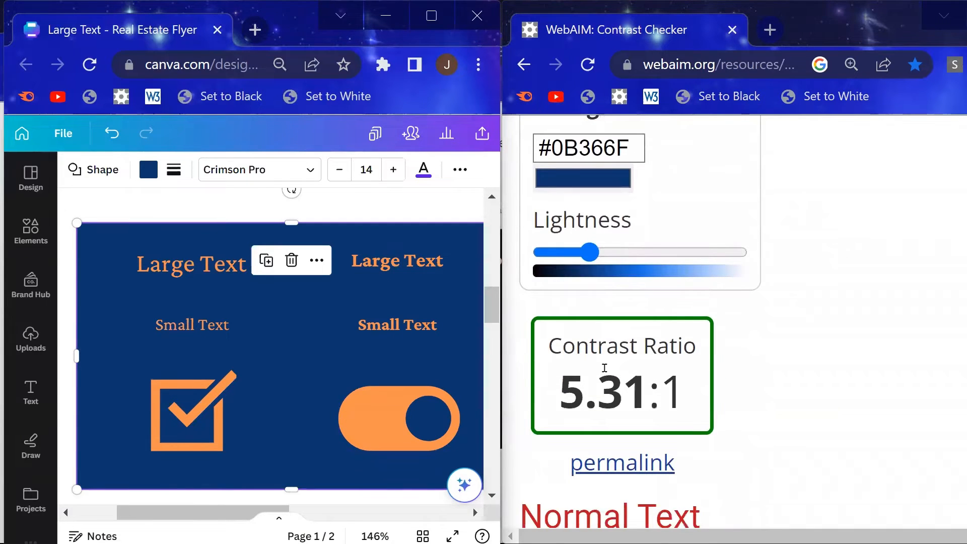
{"action": "mouse_move", "coordinate": [406, 353]}
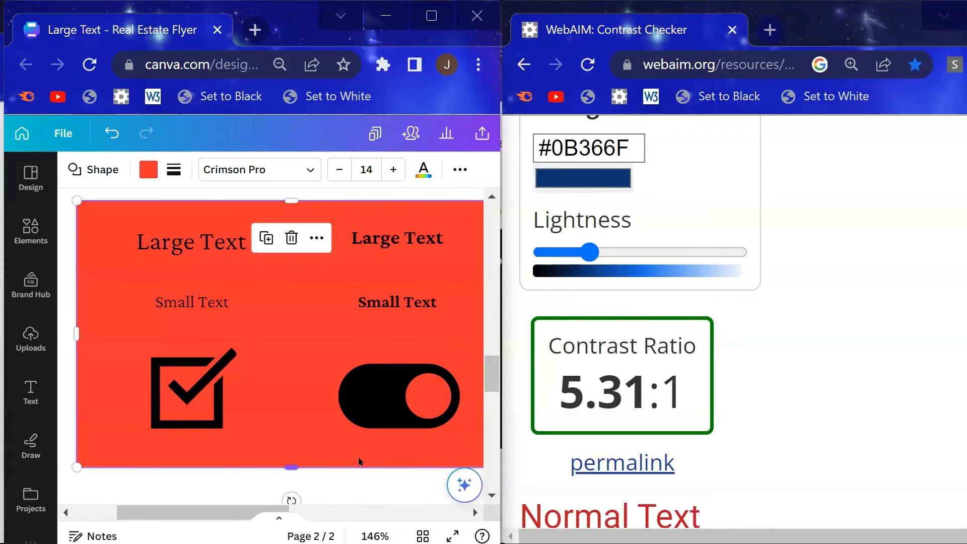
Step: Check black #000000 on red #FF3131 at 5.73:1, normal text passing AA only
{"action": "left_click", "coordinate": [399, 396]}
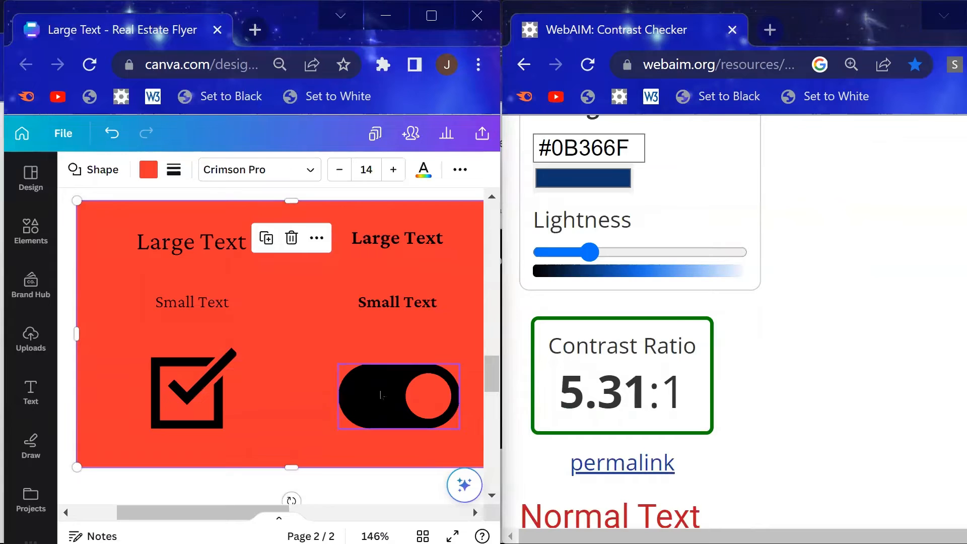
{"action": "scroll", "scroll_direction": "down", "scroll_amount": 3}
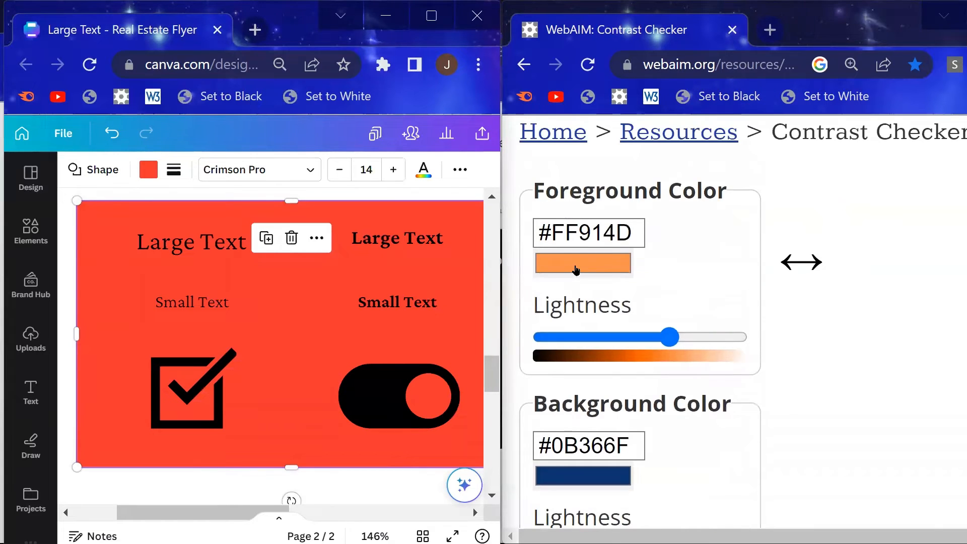
{"action": "left_click", "coordinate": [581, 263]}
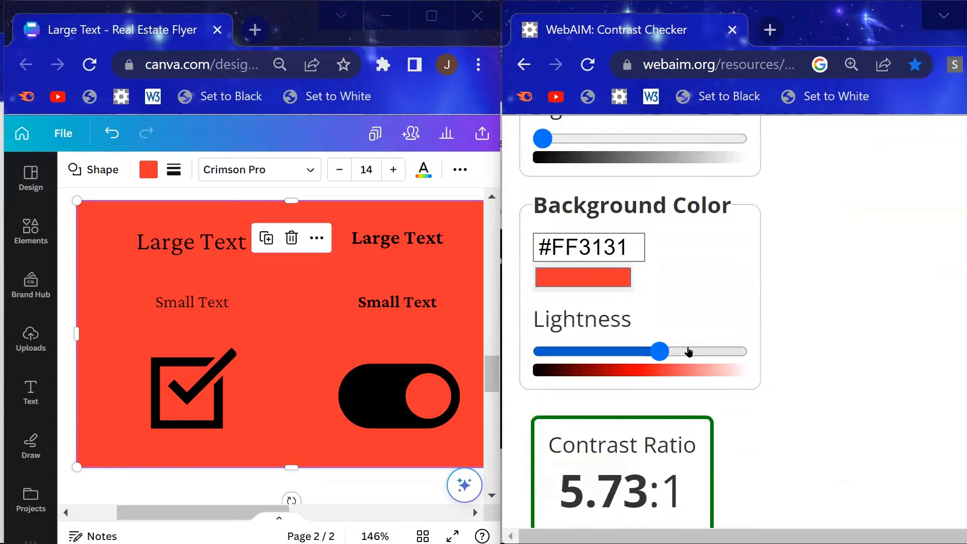
{"action": "scroll", "scroll_direction": "down", "scroll_amount": 3}
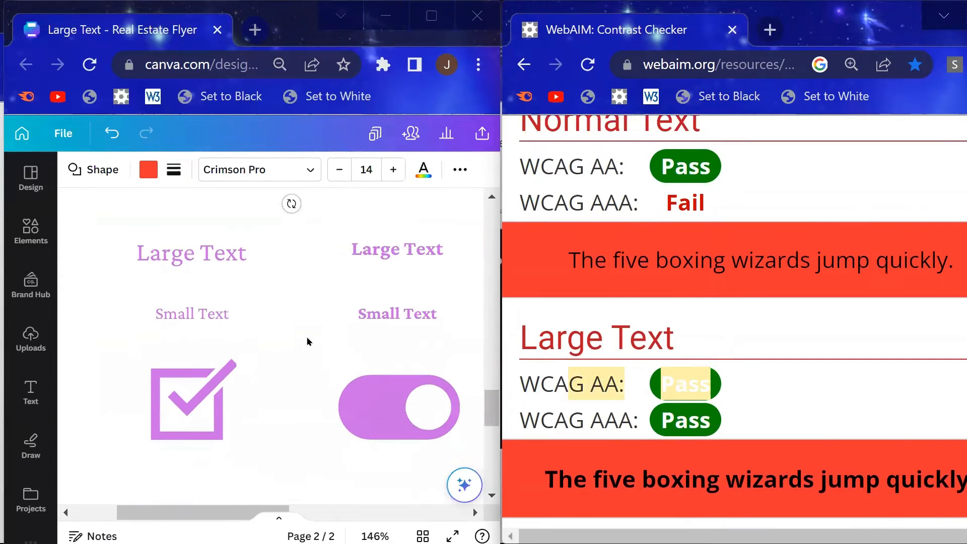
Step: Check purple #CB6CE6 on white #FFFFFF at 3.07:1, failing normal text, passing AA for large text
{"action": "scroll", "scroll_direction": "down", "scroll_amount": 3}
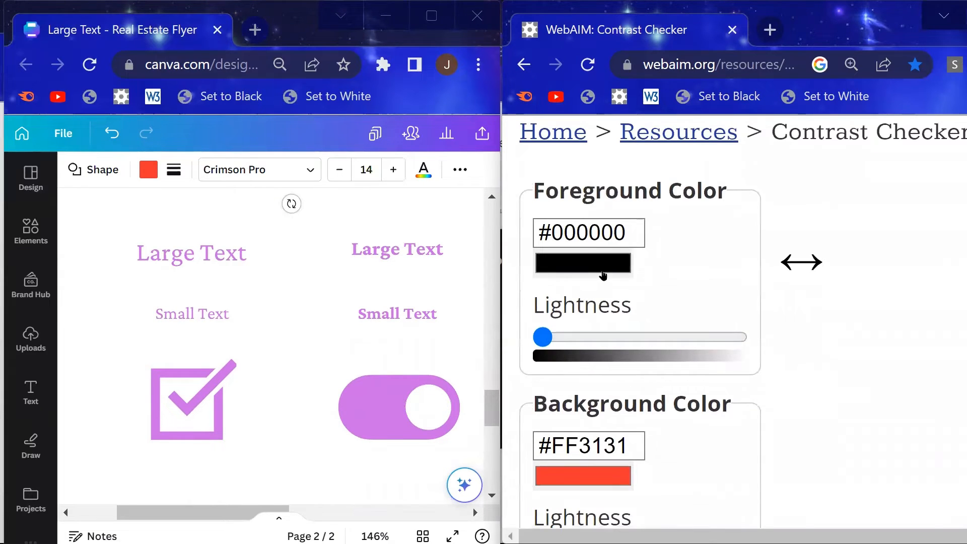
{"action": "left_click", "coordinate": [583, 264]}
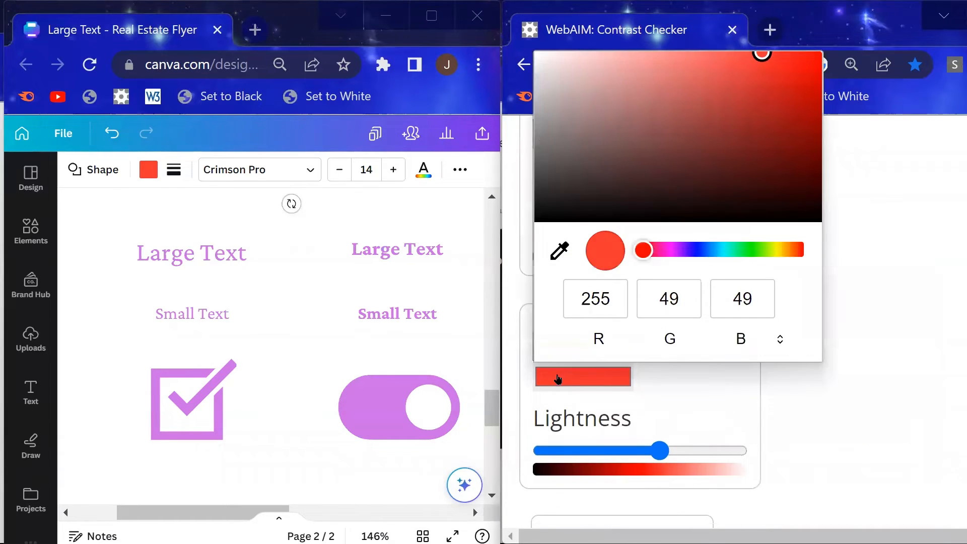
{"action": "left_click", "coordinate": [559, 251]}
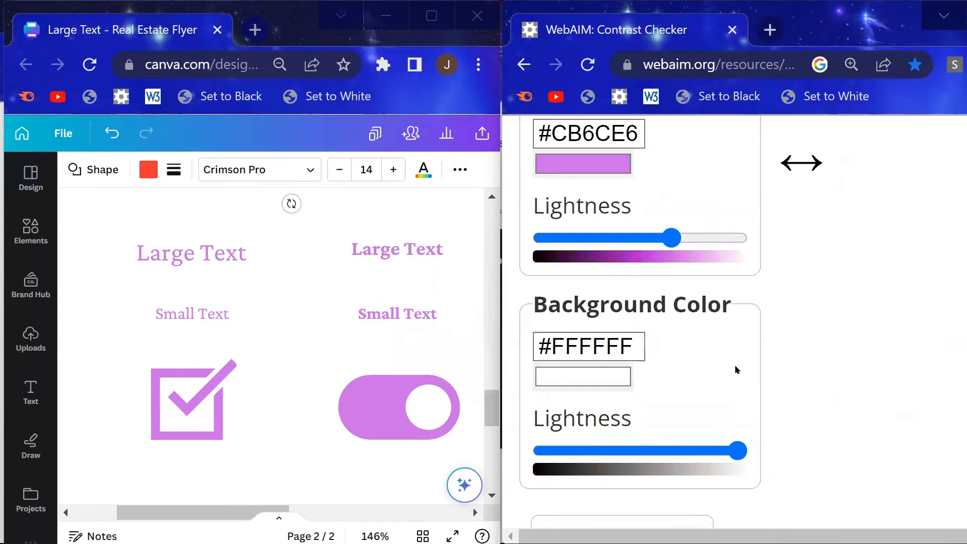
{"action": "scroll", "scroll_direction": "down", "scroll_amount": 3}
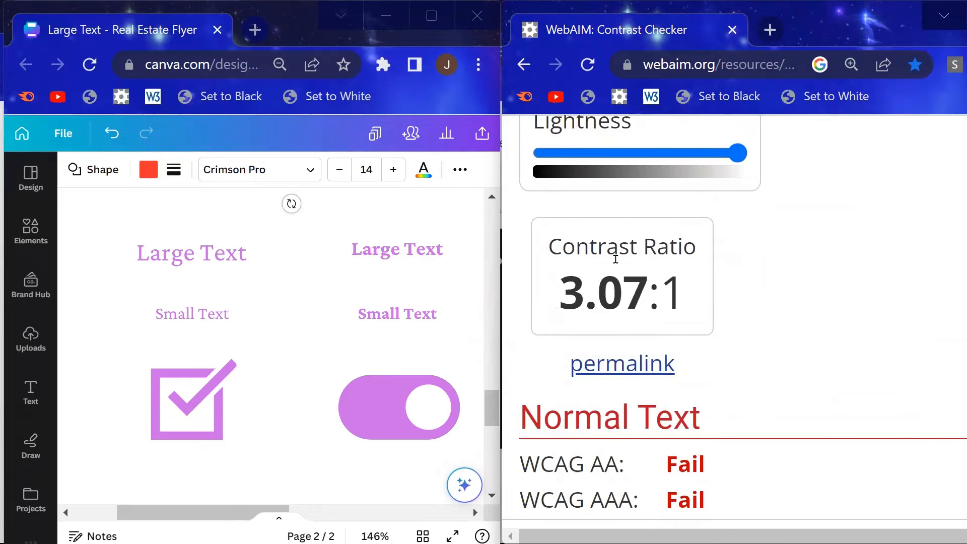
{"action": "scroll", "scroll_direction": "down", "scroll_amount": 3}
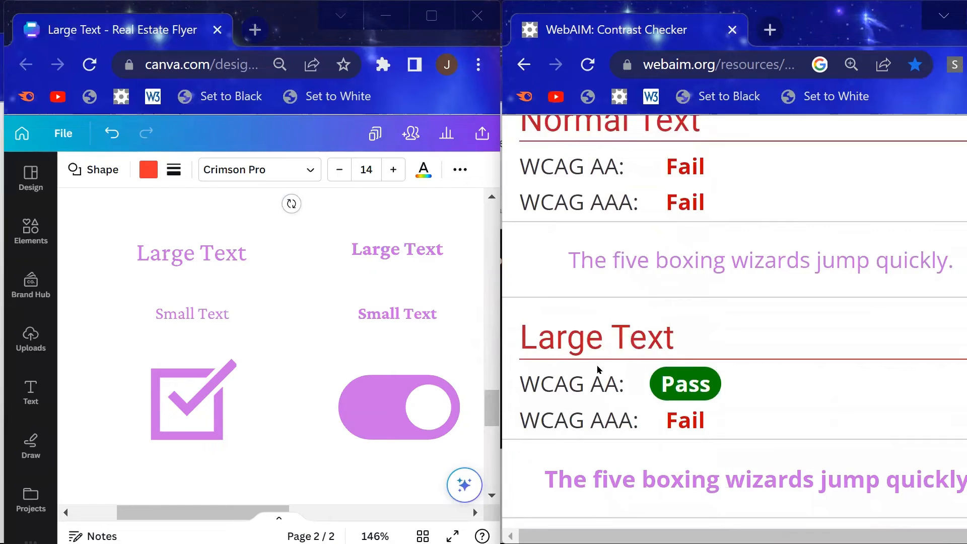
{"action": "scroll", "scroll_direction": "down", "scroll_amount": 3}
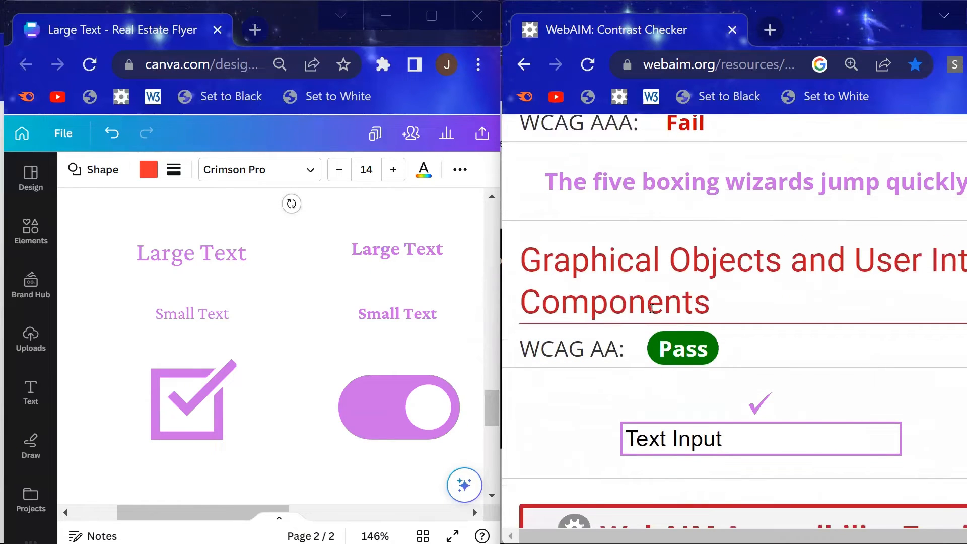
{"action": "mouse_move", "coordinate": [642, 314]}
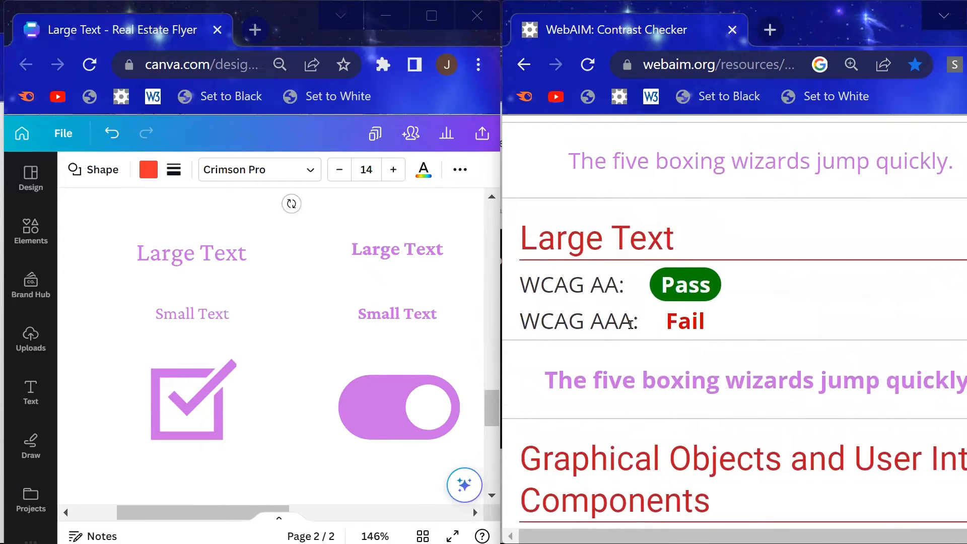
{"action": "scroll", "scroll_direction": "down", "scroll_amount": 3}
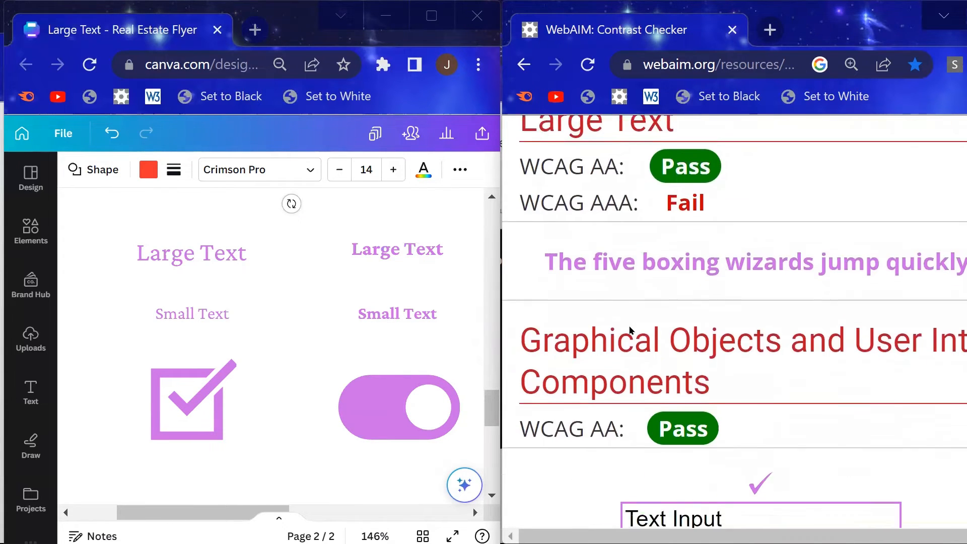
{"action": "scroll", "scroll_direction": "down", "scroll_amount": 3}
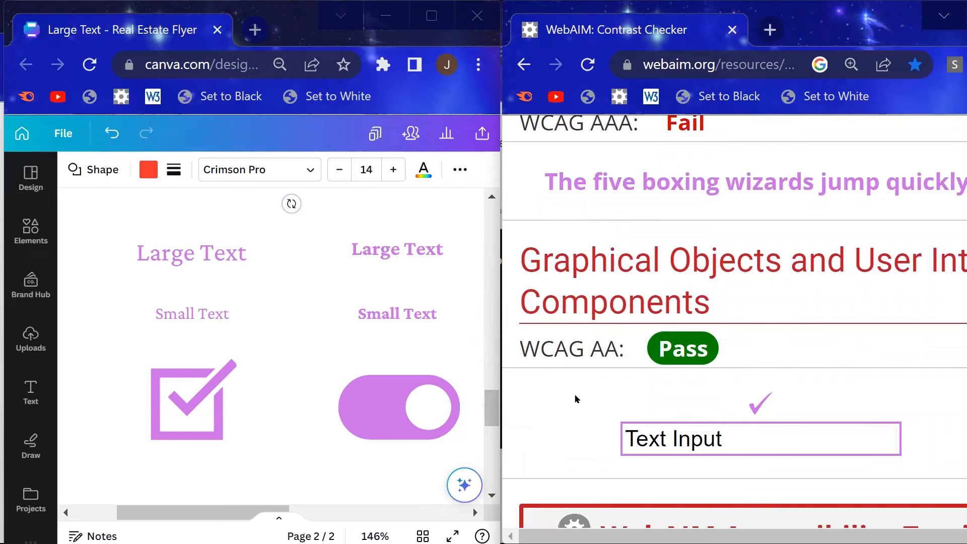
{"action": "scroll", "scroll_direction": "down", "scroll_amount": 3}
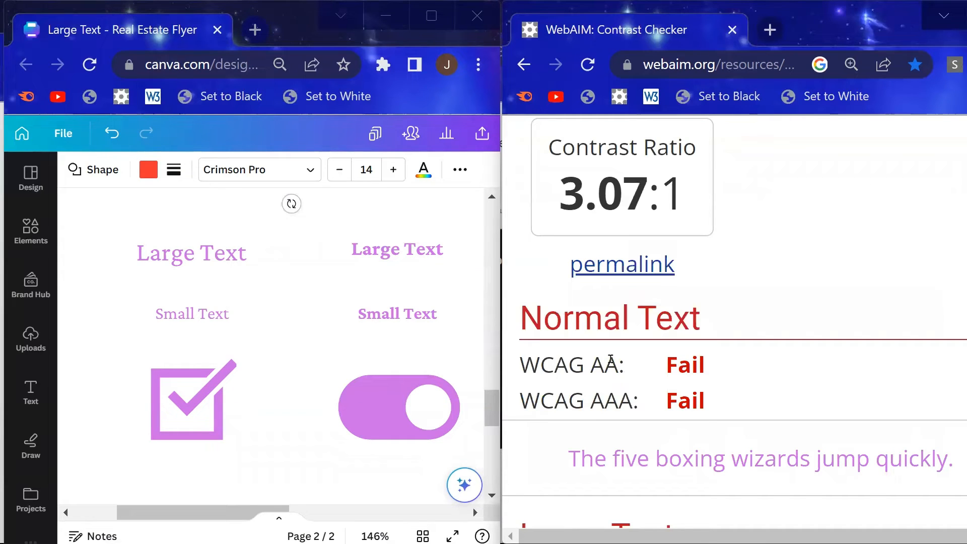
{"action": "mouse_move", "coordinate": [624, 370]}
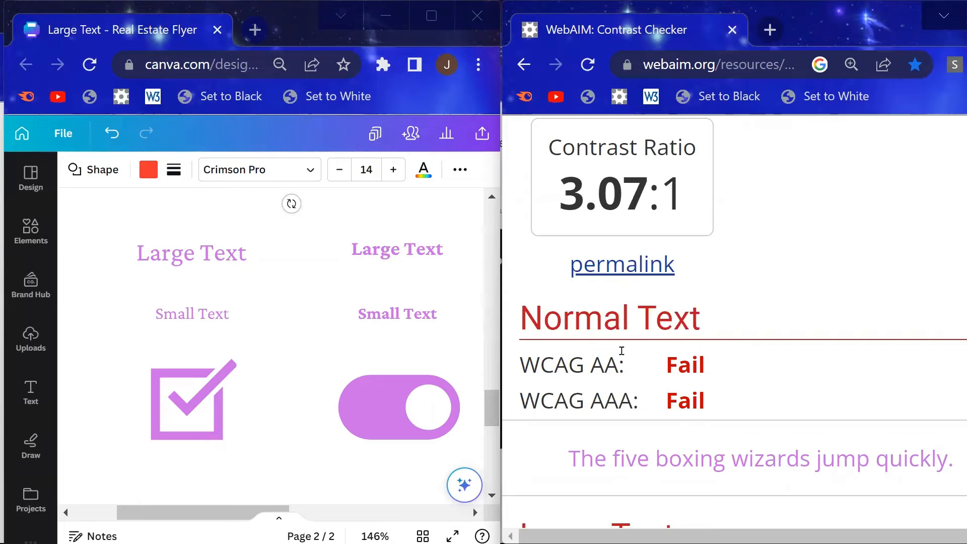
{"action": "scroll", "scroll_direction": "down", "scroll_amount": 3}
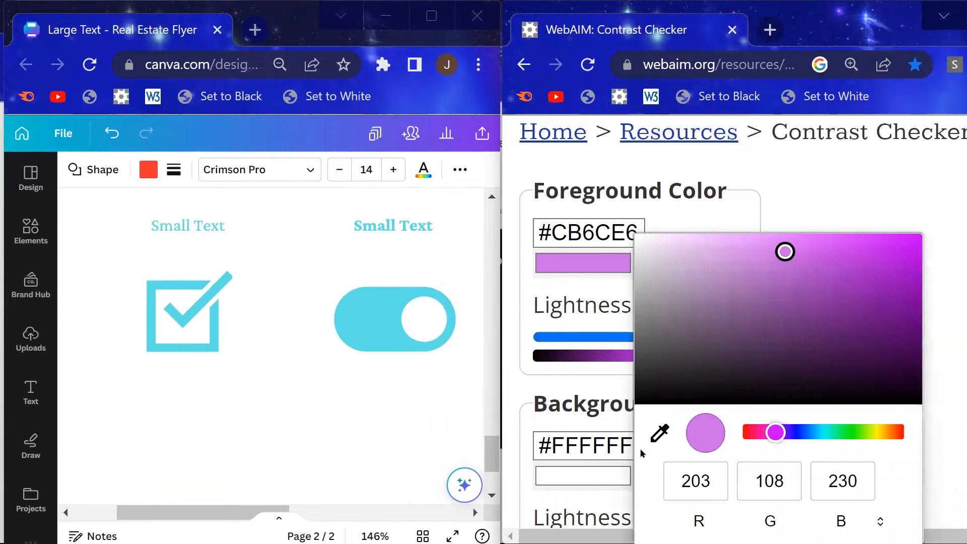
Step: Check cyan #5CE1E6 on white at 1.57:1, failing AA and AAA for all text sizes
{"action": "left_click_drag", "start_coordinate": [776, 432], "coordinate": [822, 432]}
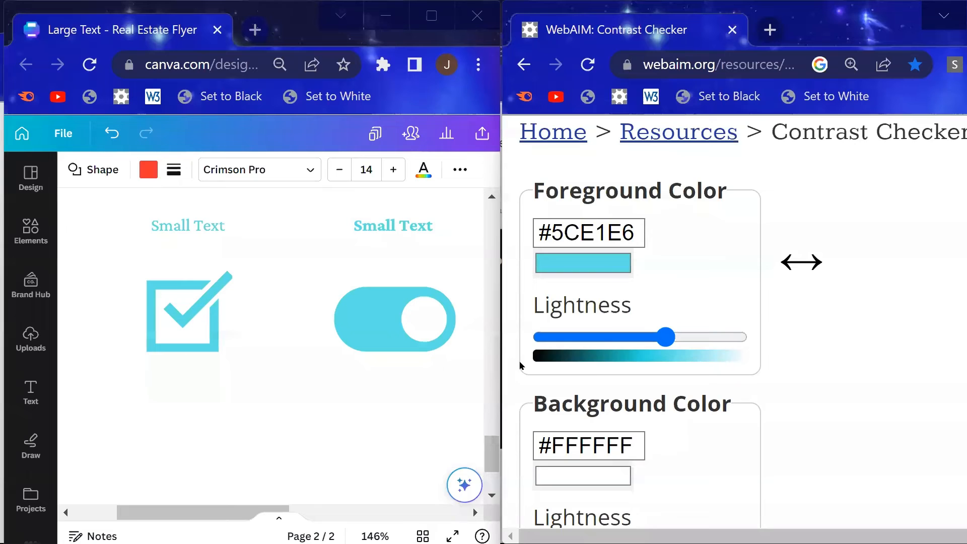
{"action": "scroll", "scroll_direction": "down", "scroll_amount": 3}
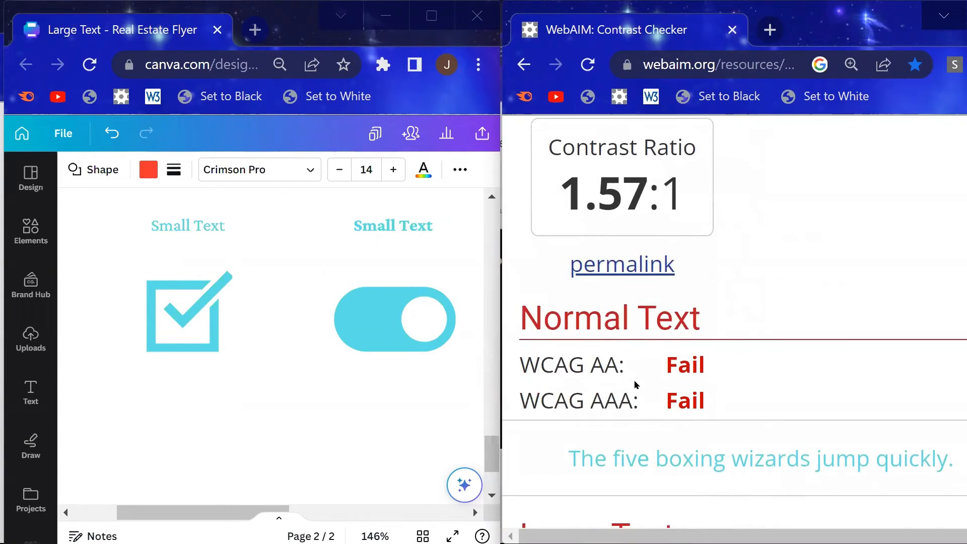
{"action": "scroll", "scroll_direction": "down", "scroll_amount": 3}
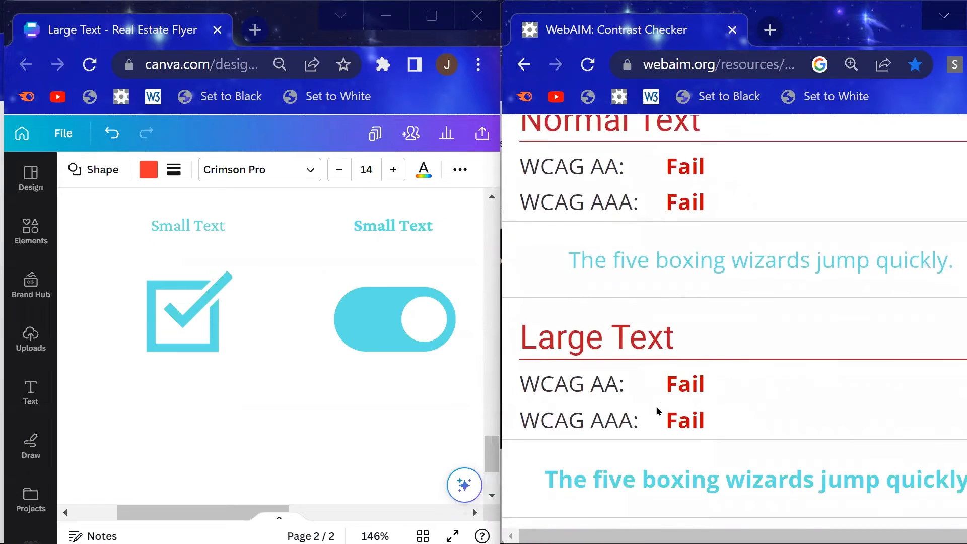
{"action": "scroll", "scroll_direction": "down", "scroll_amount": 3}
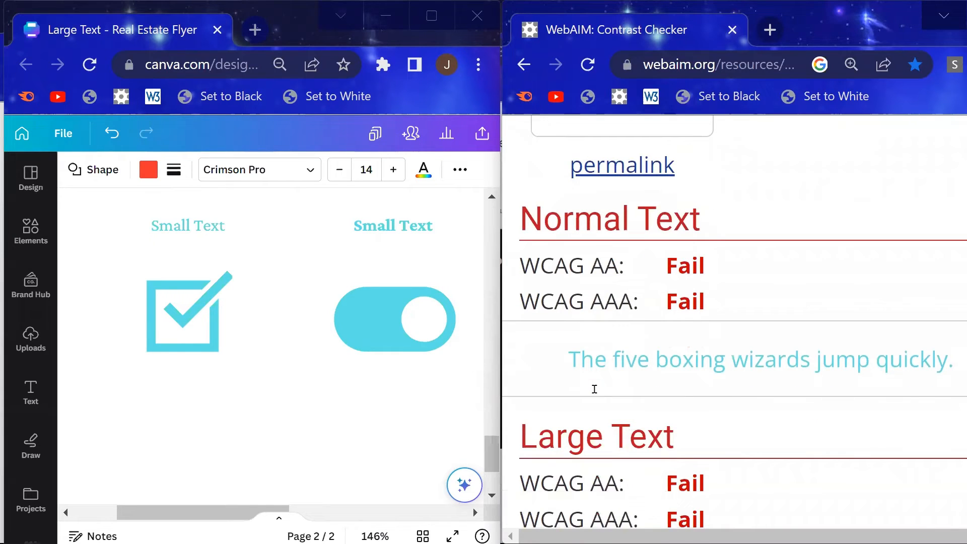
{"action": "mouse_move", "coordinate": [589, 386]}
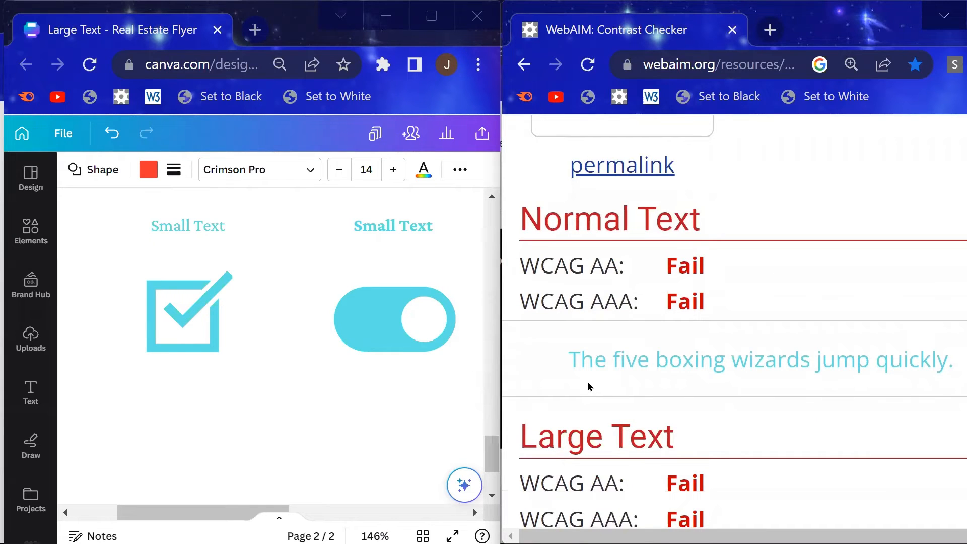
{"action": "scroll", "scroll_direction": "down", "scroll_amount": 3}
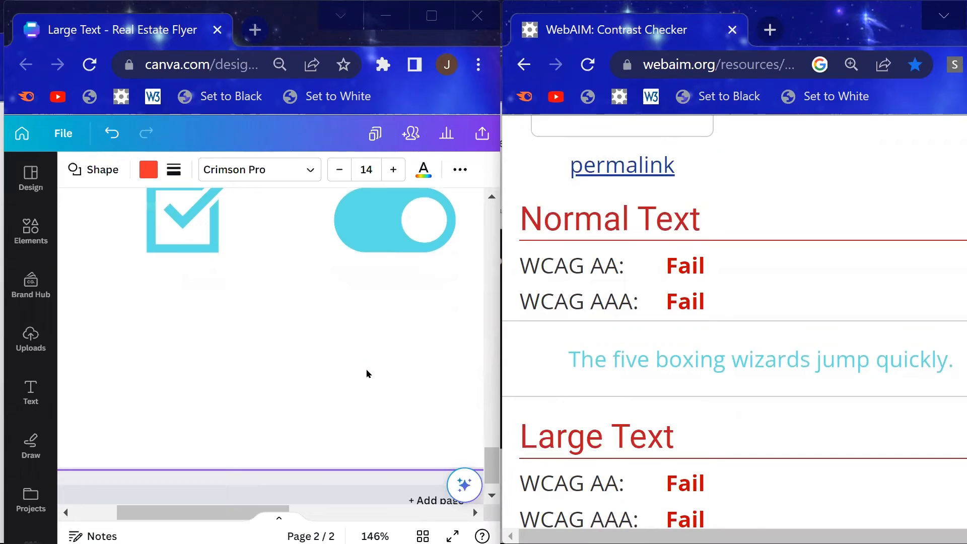
{"action": "scroll", "scroll_direction": "down", "scroll_amount": 3}
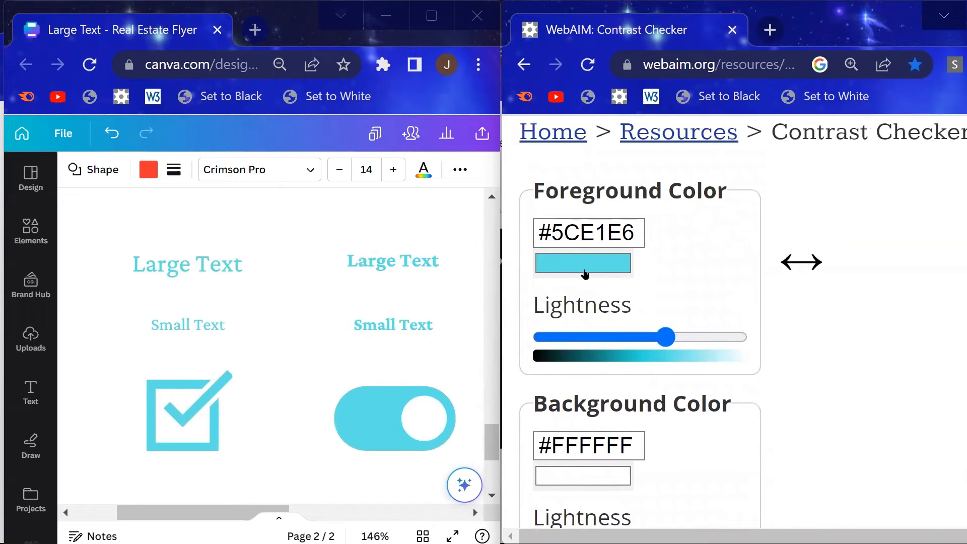
{"action": "scroll", "scroll_direction": "down", "scroll_amount": 3}
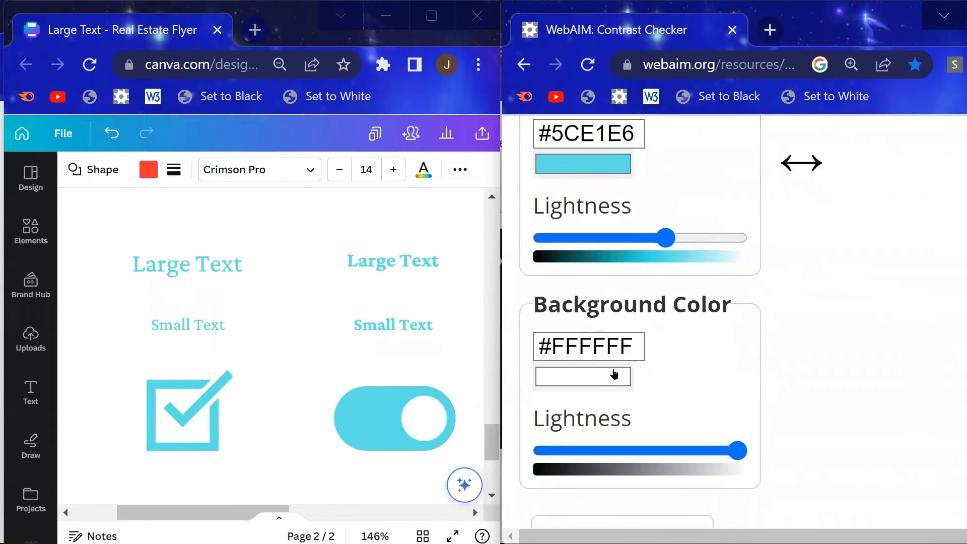
{"action": "scroll", "scroll_direction": "down", "scroll_amount": 3}
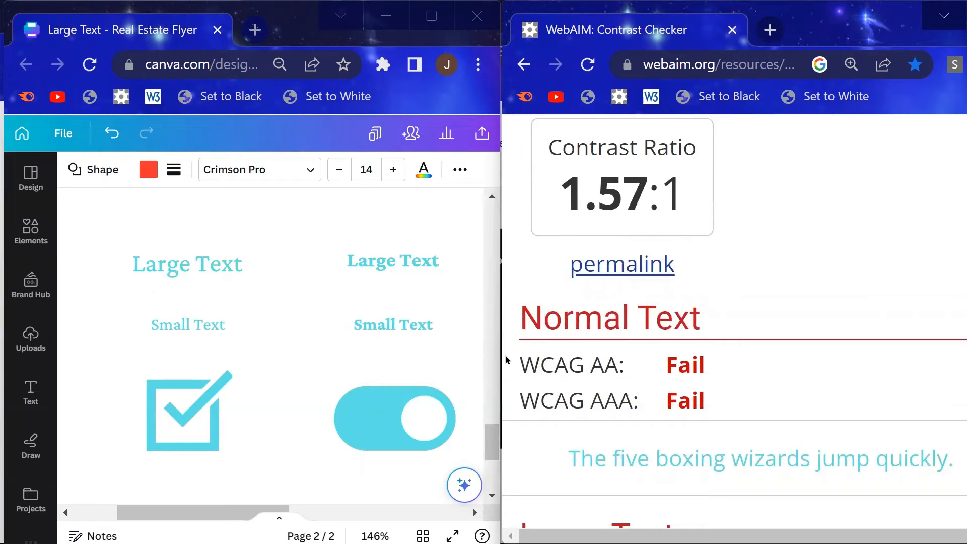
{"action": "mouse_move", "coordinate": [459, 344]}
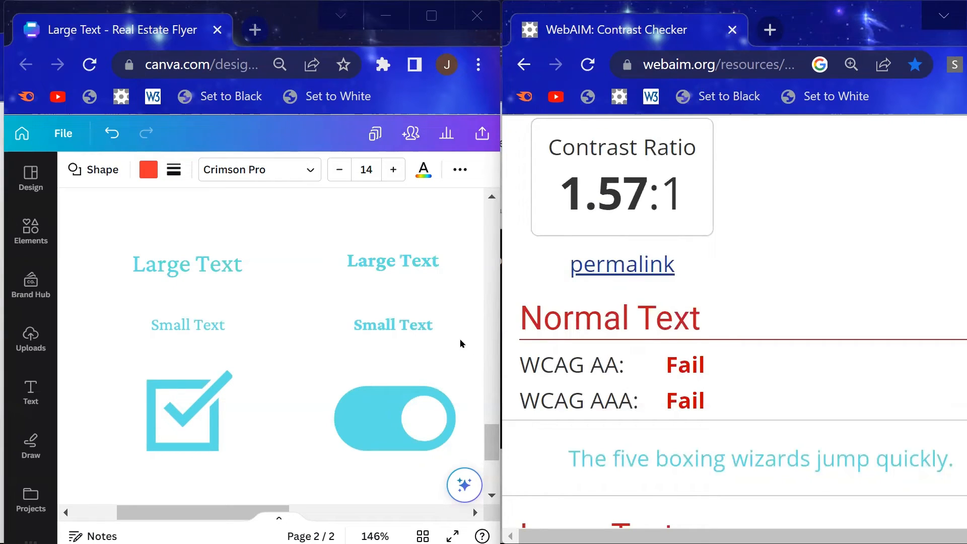
{"action": "mouse_move", "coordinate": [295, 34]}
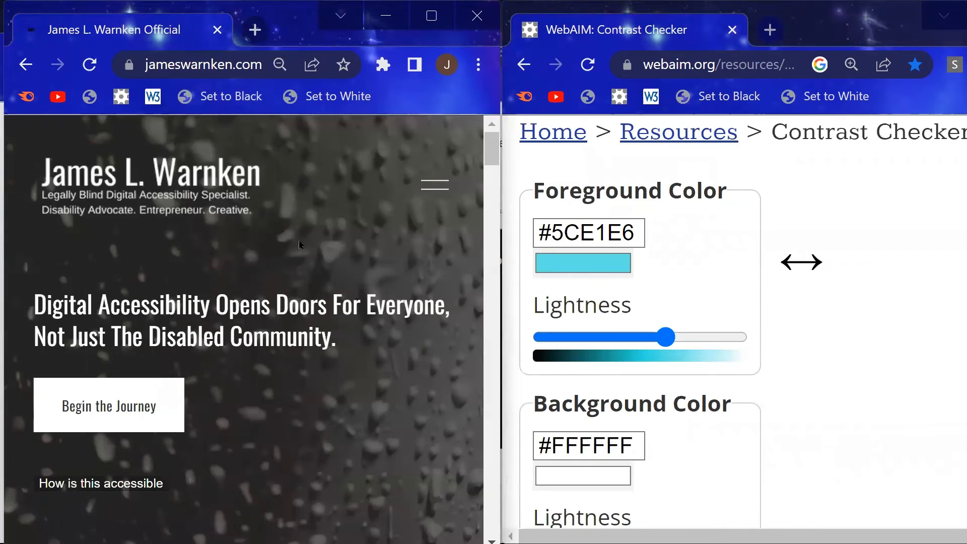
Step: Scroll the jameswarnken.com homepage down to the portrait and accessibility message
{"action": "scroll", "scroll_direction": "down", "scroll_amount": 3}
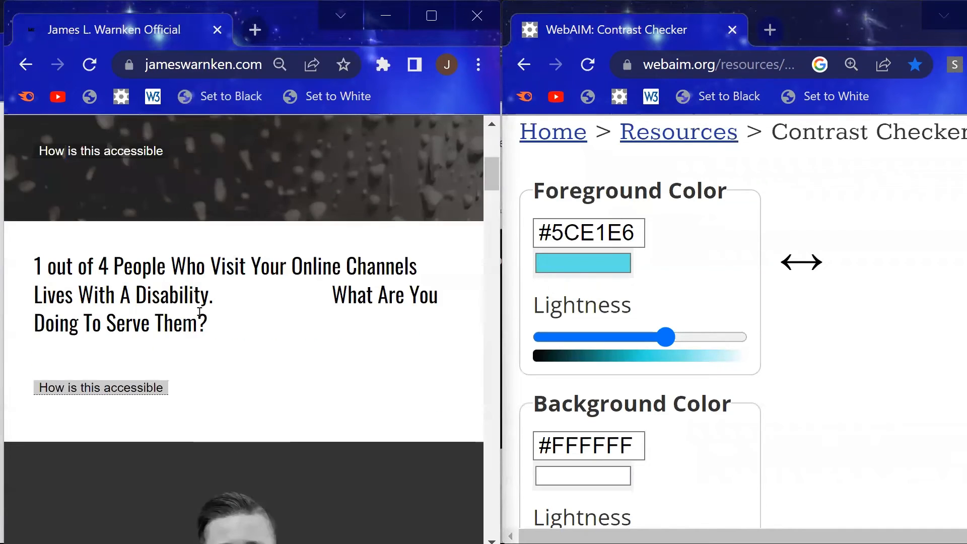
{"action": "scroll", "scroll_direction": "down", "scroll_amount": 3}
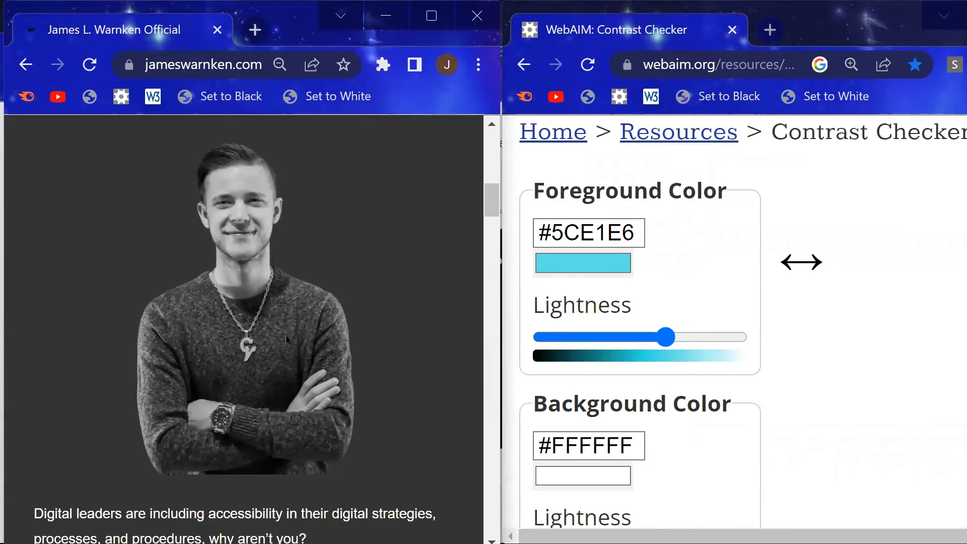
{"action": "scroll", "scroll_direction": "down", "scroll_amount": 3}
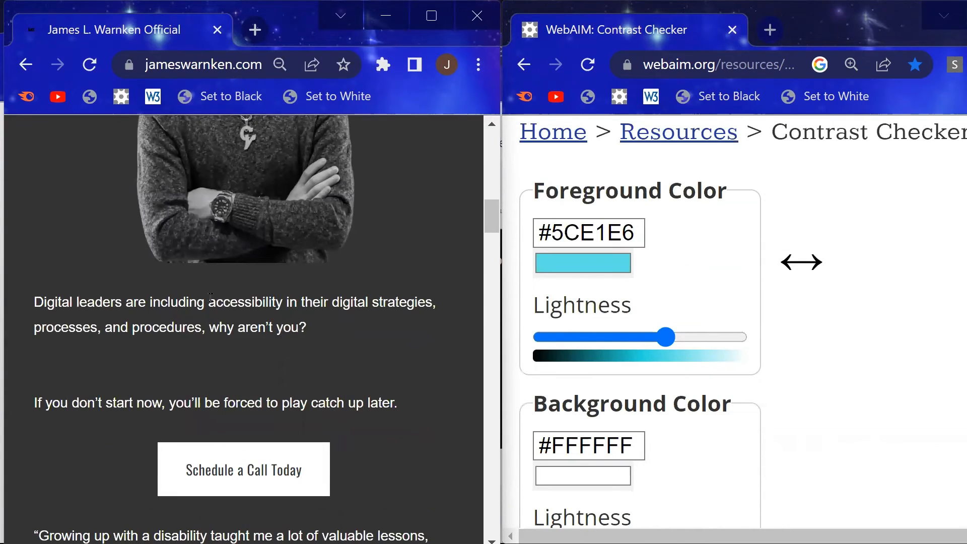
{"action": "scroll", "scroll_direction": "down", "scroll_amount": 3}
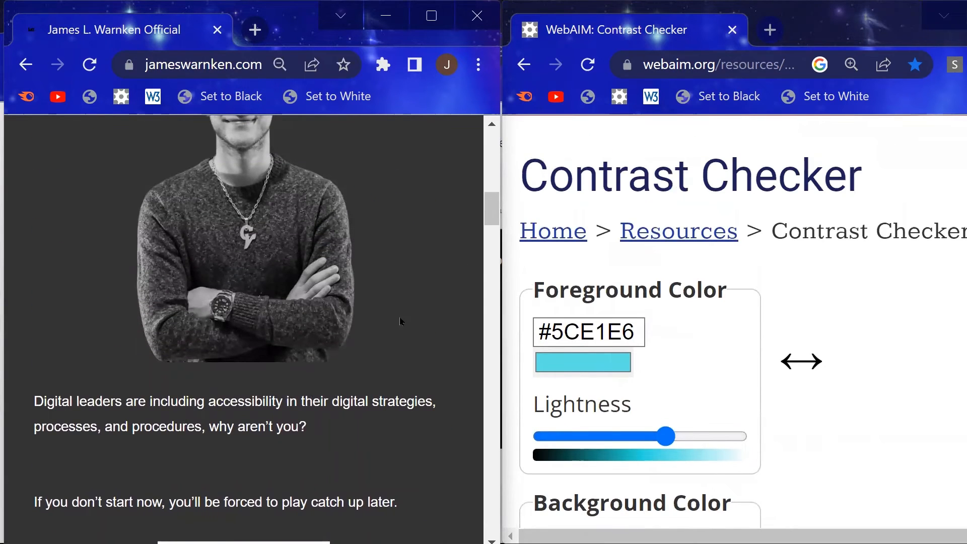
Step: Check the site's white text on #333333 dark grey at 12.63:1, passing AA and AAA
{"action": "left_click", "coordinate": [582, 363]}
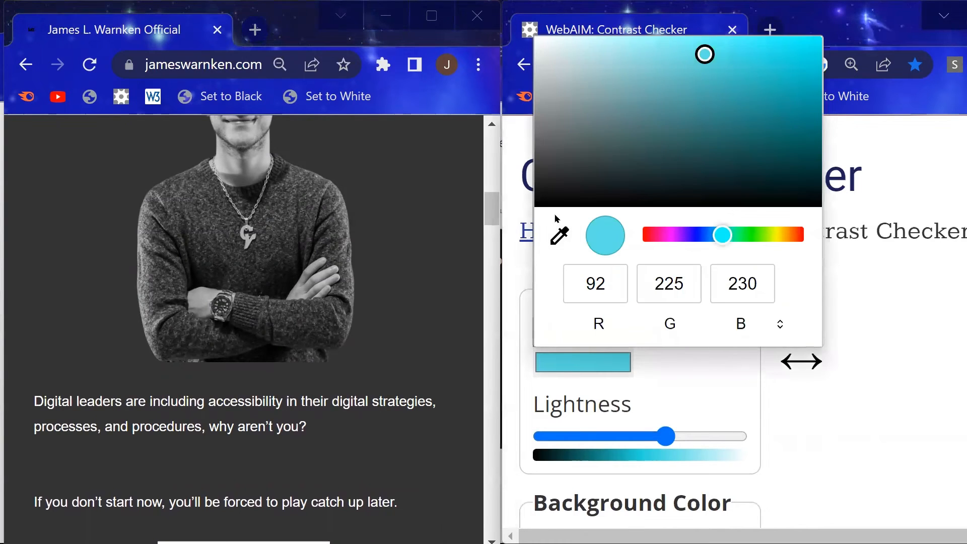
{"action": "left_click", "coordinate": [559, 234]}
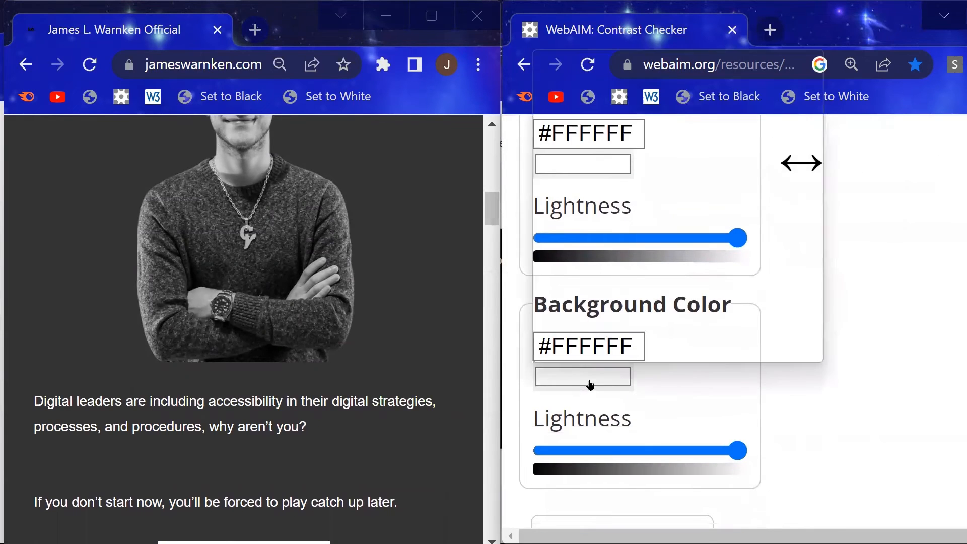
{"action": "left_click", "coordinate": [582, 376]}
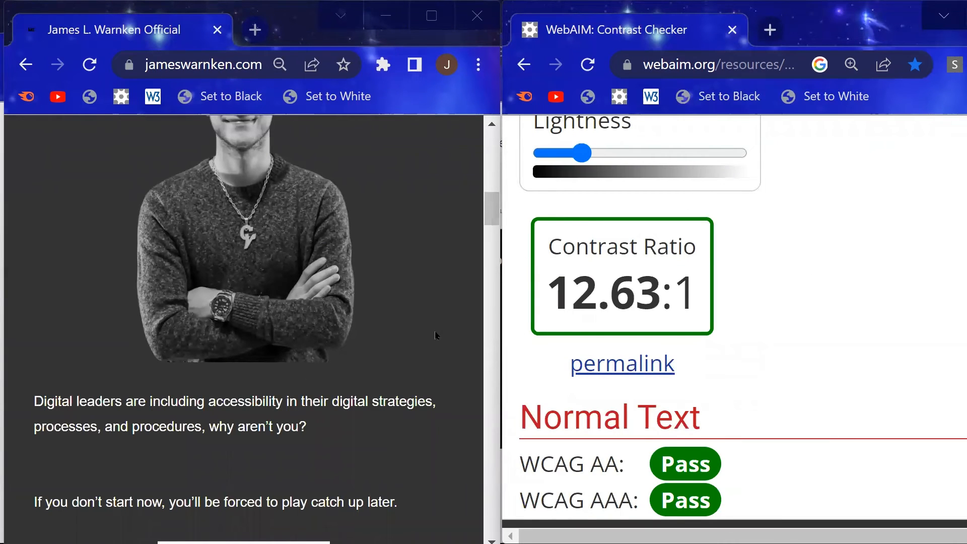
{"action": "mouse_move", "coordinate": [618, 339]}
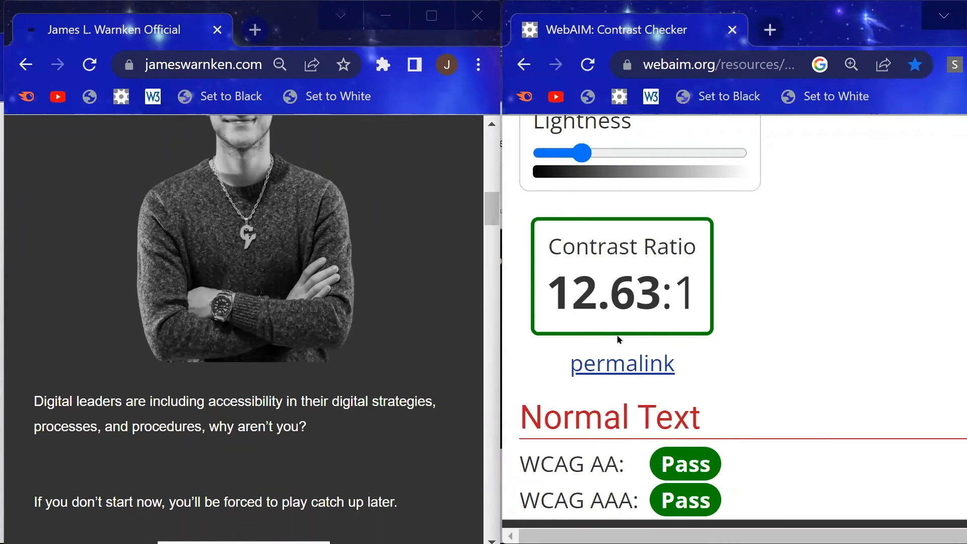
{"action": "scroll", "scroll_direction": "down", "scroll_amount": 3}
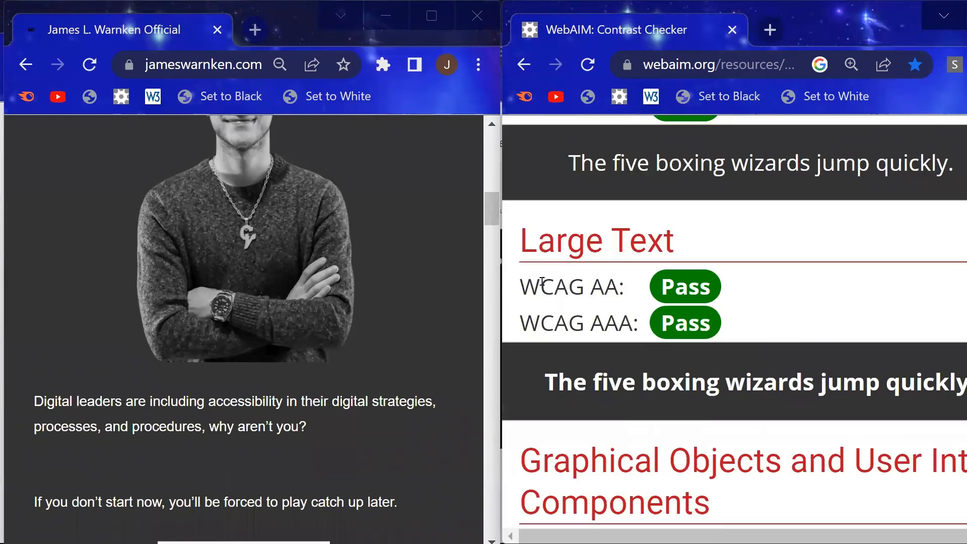
{"action": "scroll", "scroll_direction": "down", "scroll_amount": 3}
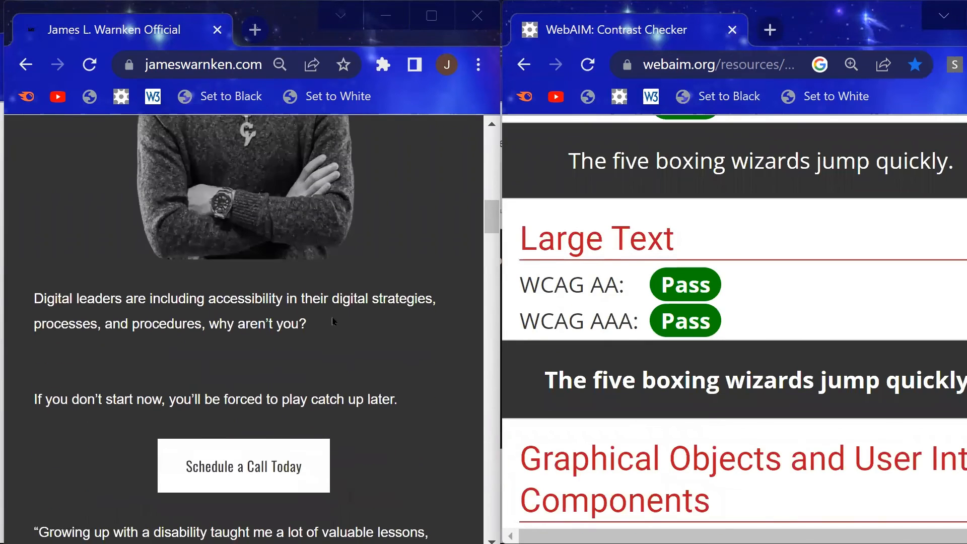
{"action": "scroll", "scroll_direction": "down", "scroll_amount": 3}
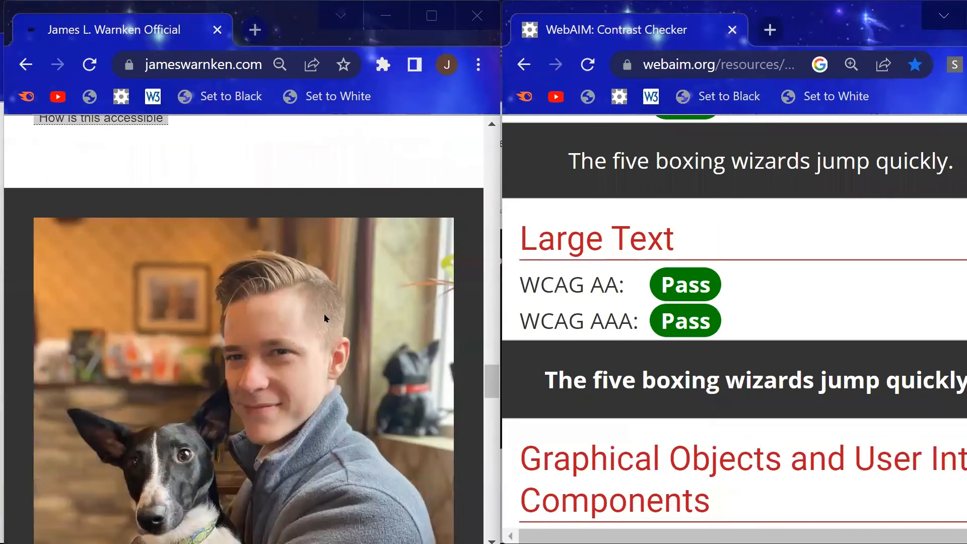
Step: Sample the footer's teal link color #05C7C0 as the foreground against #333333
{"action": "scroll", "scroll_direction": "down", "scroll_amount": 3}
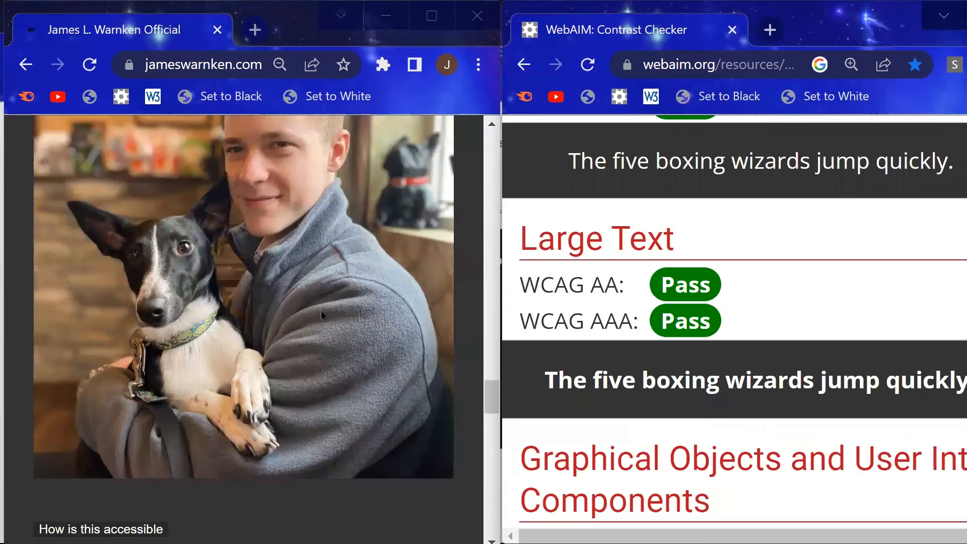
{"action": "scroll", "scroll_direction": "down", "scroll_amount": 3}
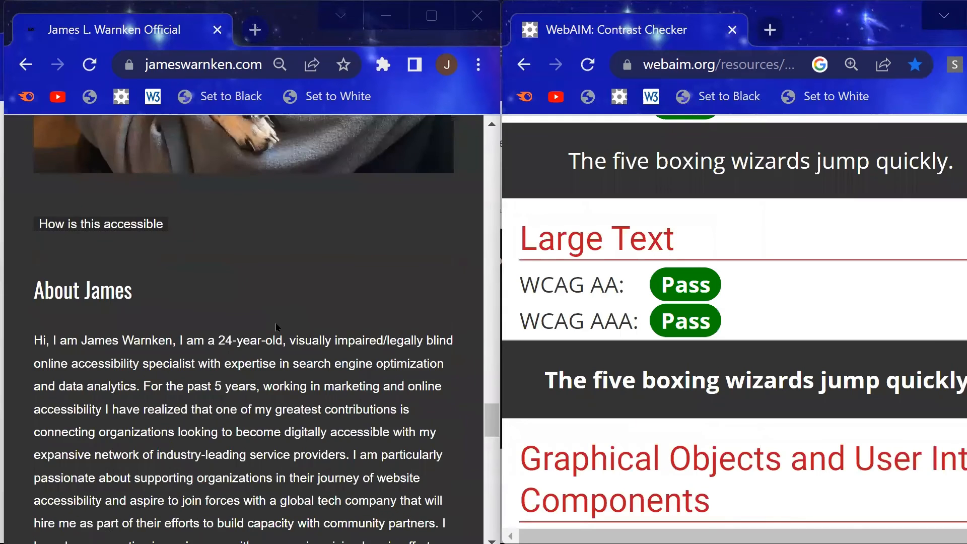
{"action": "scroll", "scroll_direction": "down", "scroll_amount": 3}
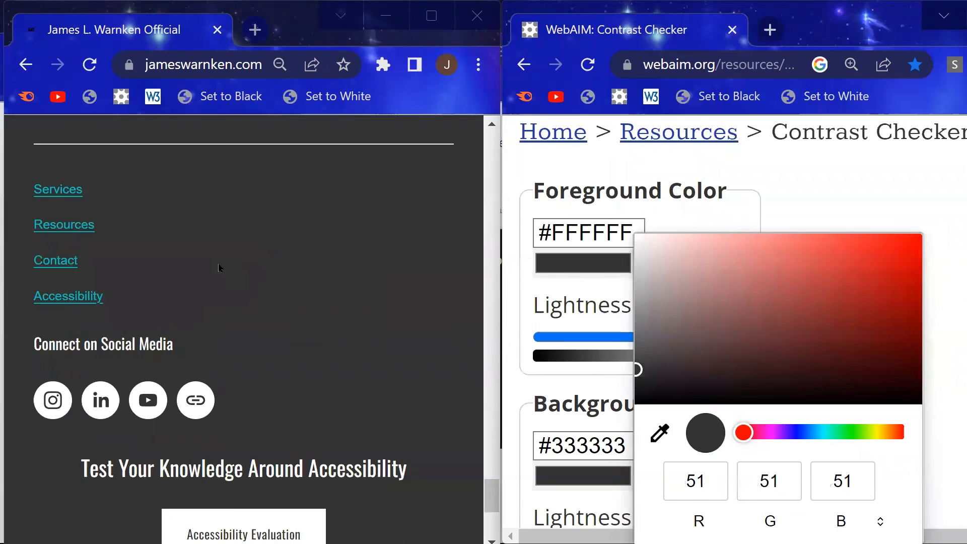
{"action": "left_click", "coordinate": [279, 64]}
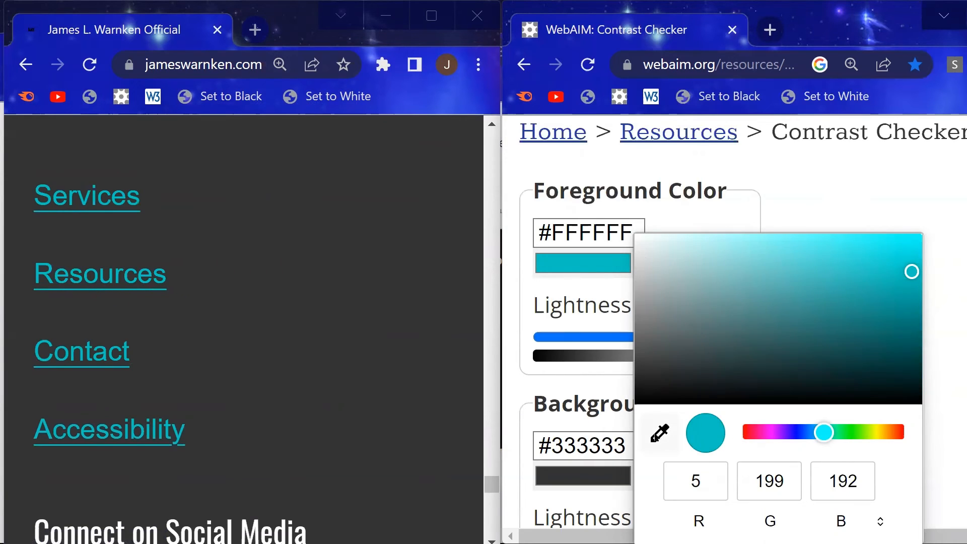
{"action": "left_click", "coordinate": [659, 432]}
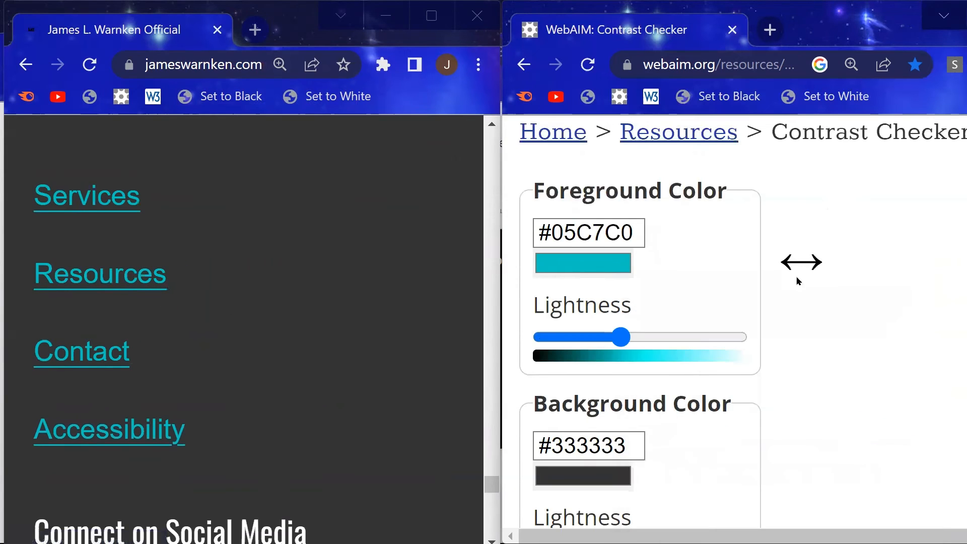
Step: Review teal on dark grey at 5.97:1 and highlight the failing AAA normal-text result
{"action": "scroll", "scroll_direction": "down", "scroll_amount": 3}
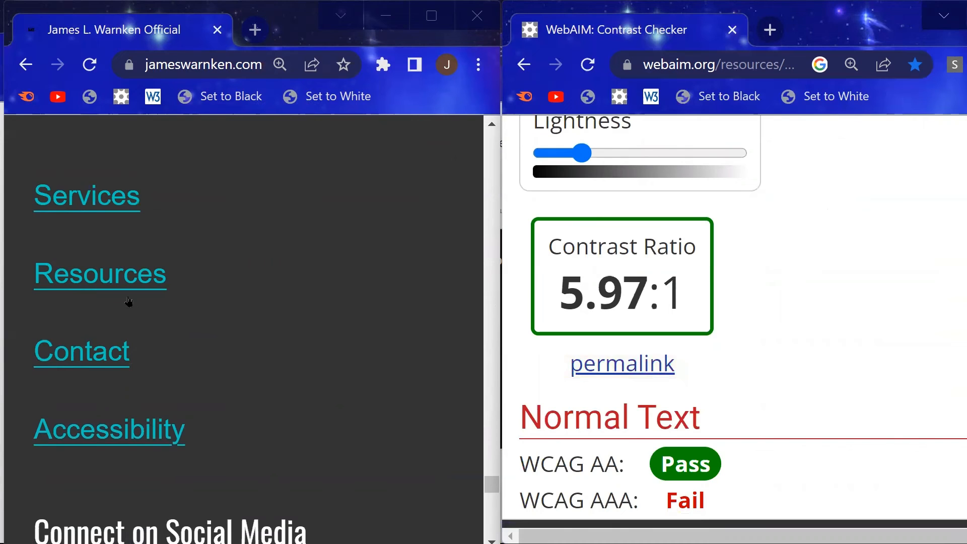
{"action": "scroll", "scroll_direction": "down", "scroll_amount": 3}
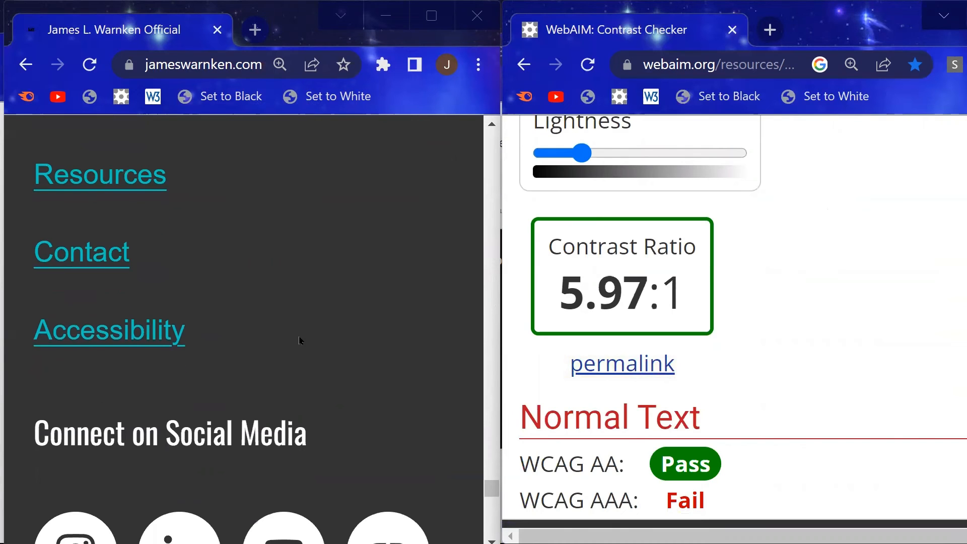
{"action": "scroll", "scroll_direction": "down", "scroll_amount": 3}
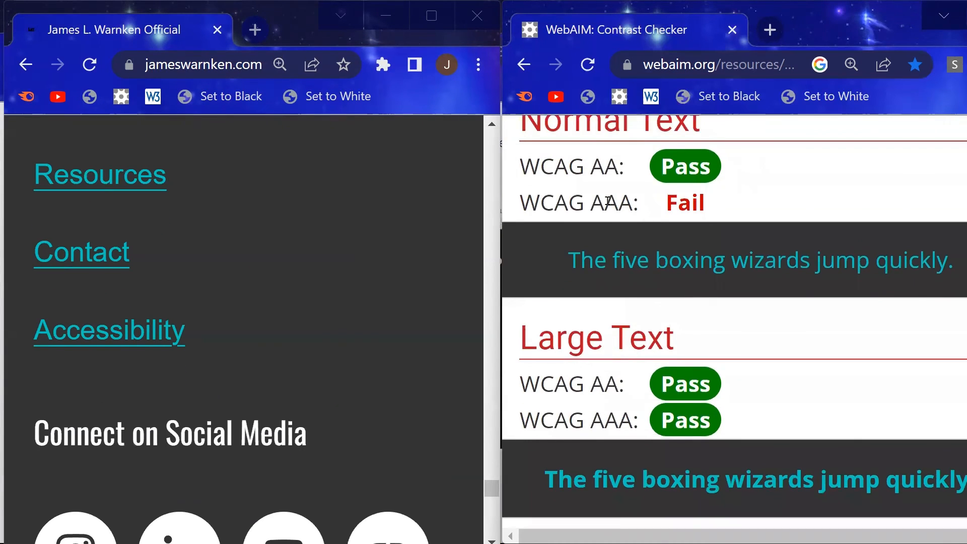
{"action": "scroll", "scroll_direction": "down", "scroll_amount": 3}
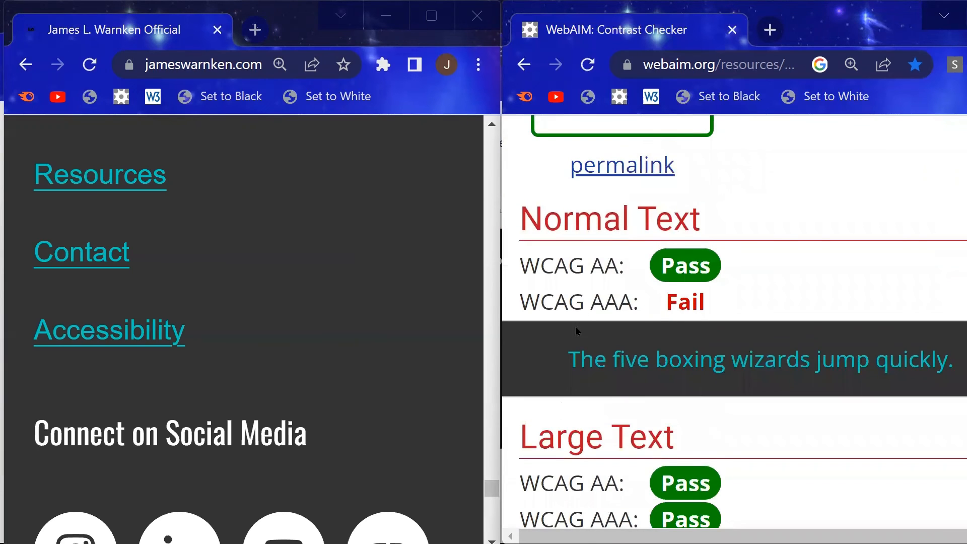
{"action": "double_click", "coordinate": [624, 302]}
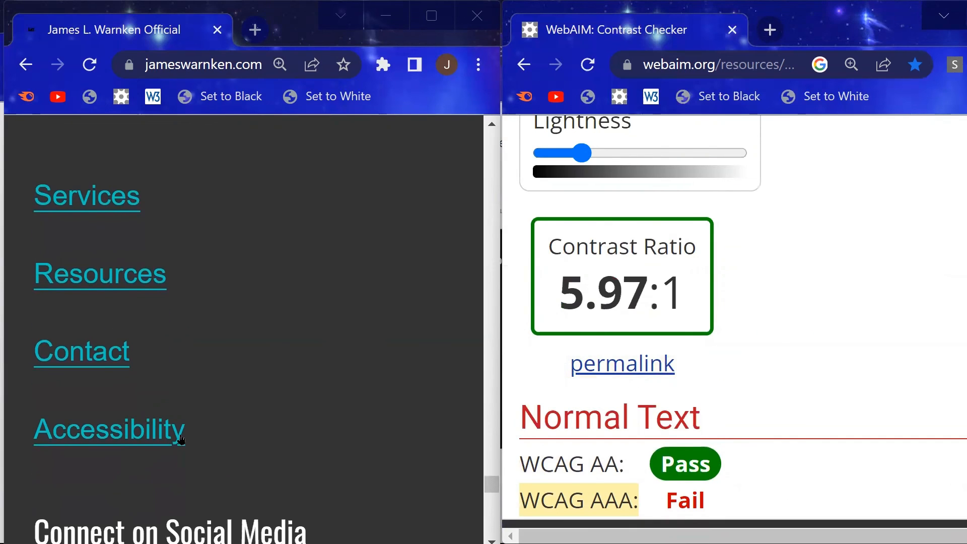
{"action": "mouse_move", "coordinate": [332, 424]}
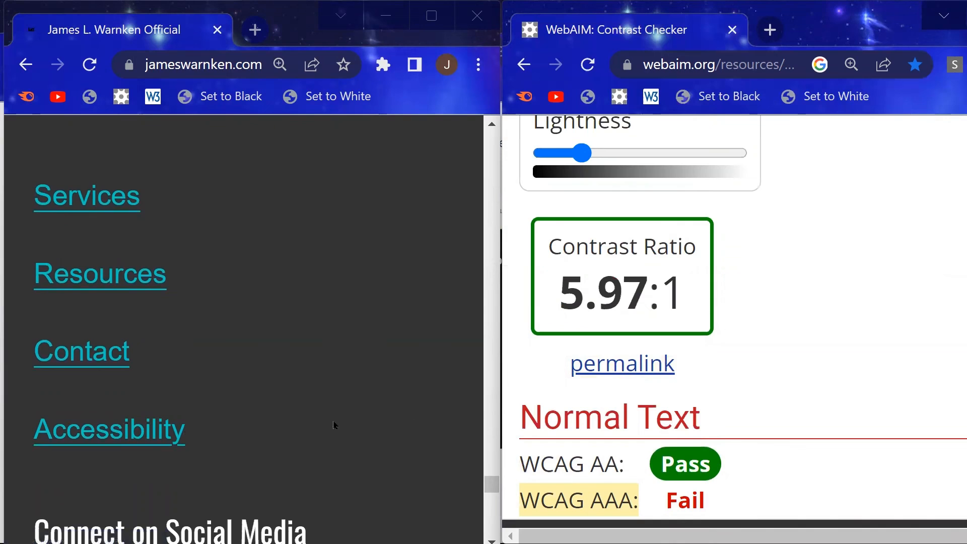
{"action": "scroll", "scroll_direction": "down", "scroll_amount": 3}
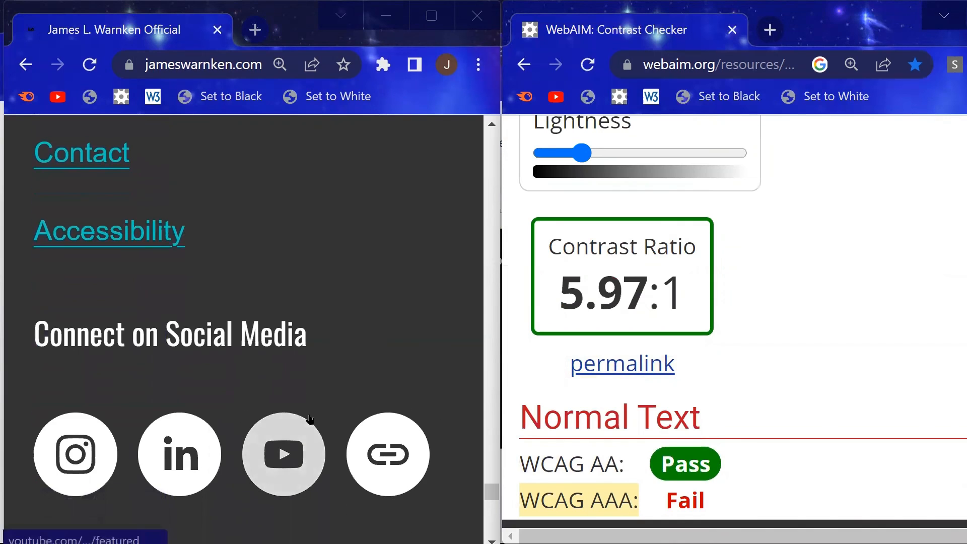
{"action": "left_click", "coordinate": [278, 64]}
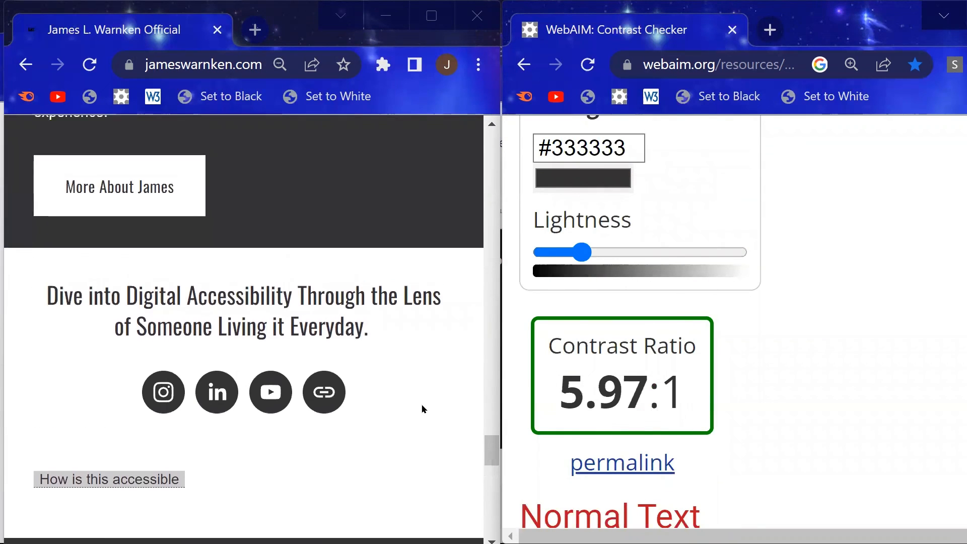
{"action": "scroll", "scroll_direction": "down", "scroll_amount": 3}
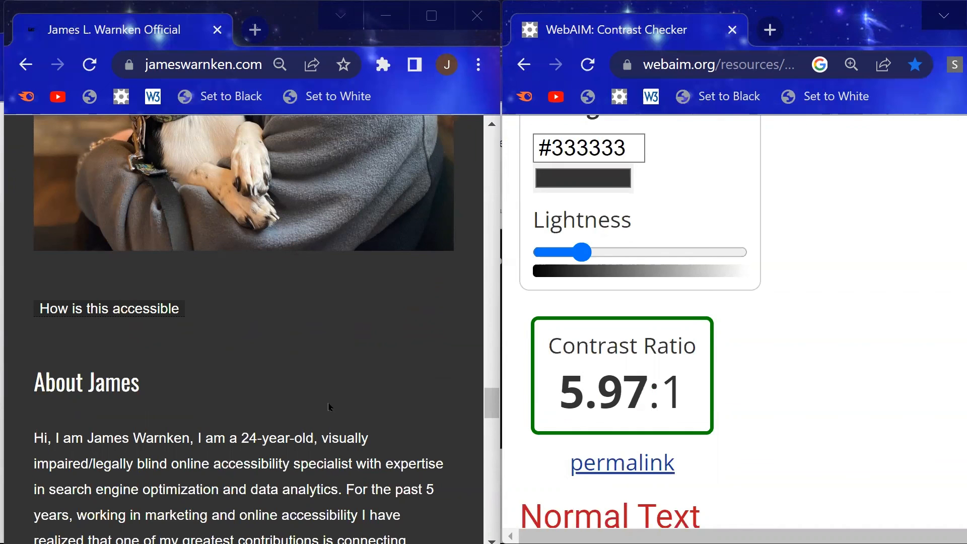
{"action": "scroll", "scroll_direction": "down", "scroll_amount": 3}
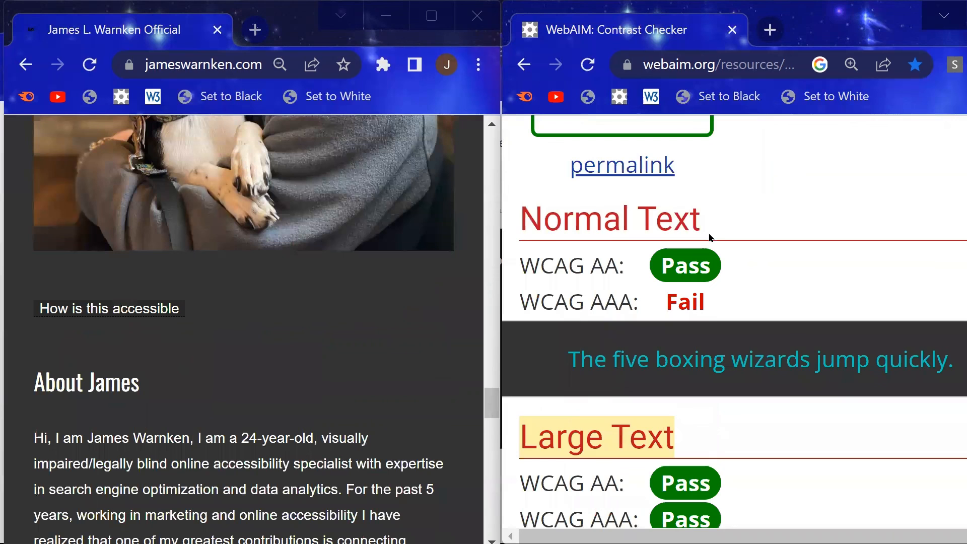
{"action": "scroll", "scroll_direction": "down", "scroll_amount": 3}
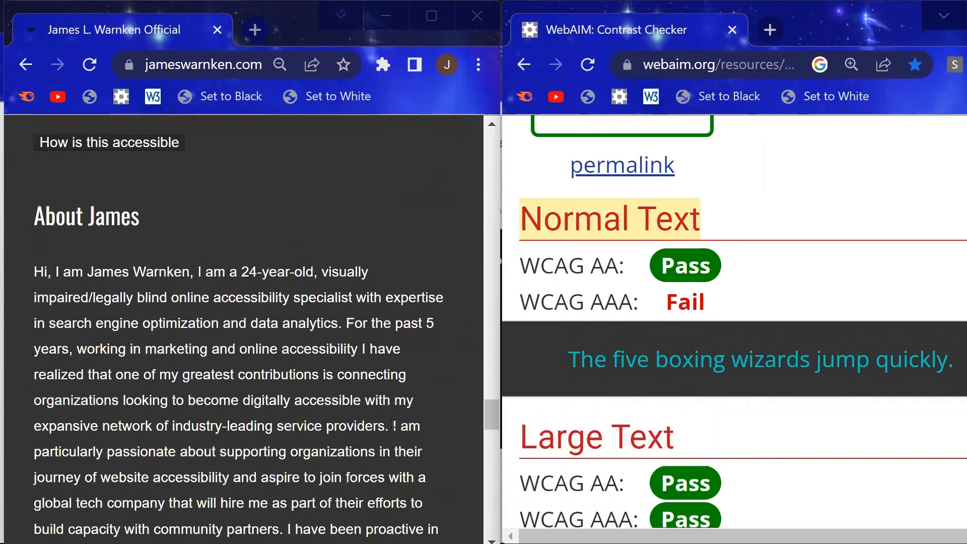
{"action": "scroll", "scroll_direction": "down", "scroll_amount": 3}
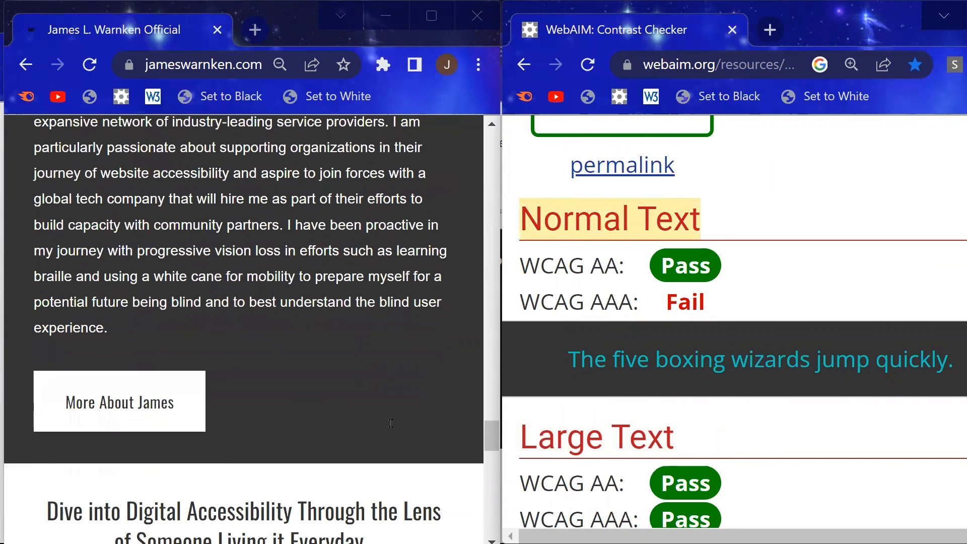
{"action": "scroll", "scroll_direction": "down", "scroll_amount": 3}
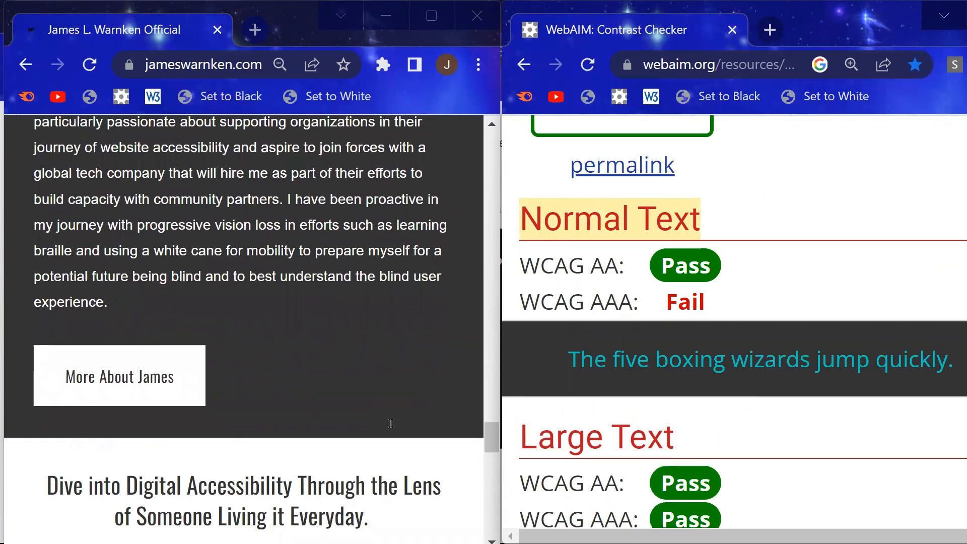